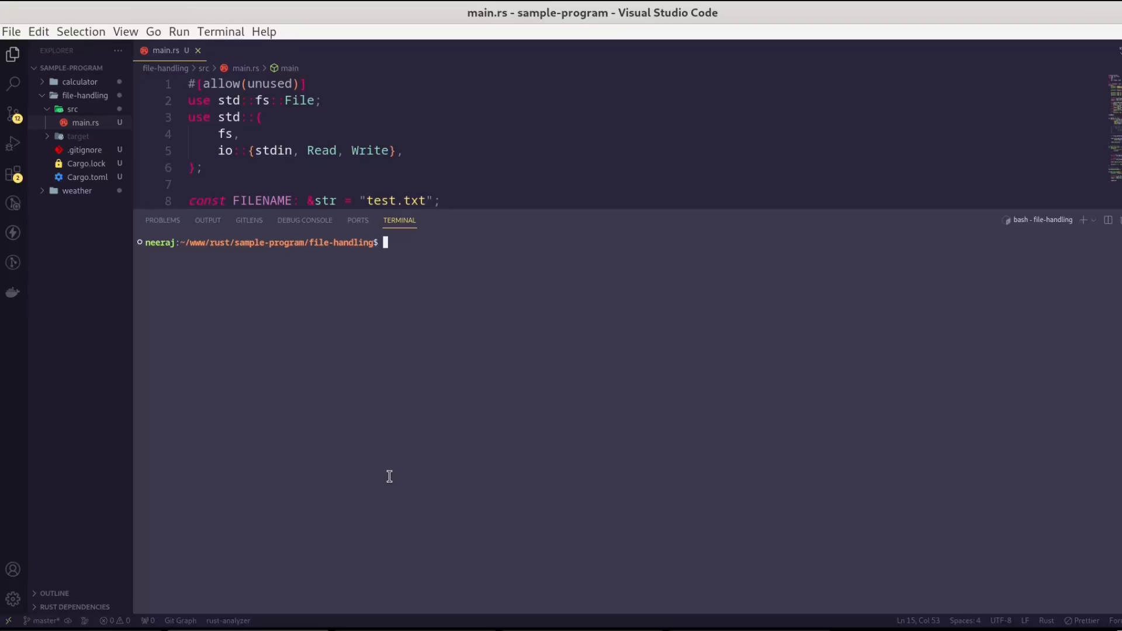
# - Run cargo run, choose w and enter Please subscribe to create test.txt
pyautogui.write('cargo run')
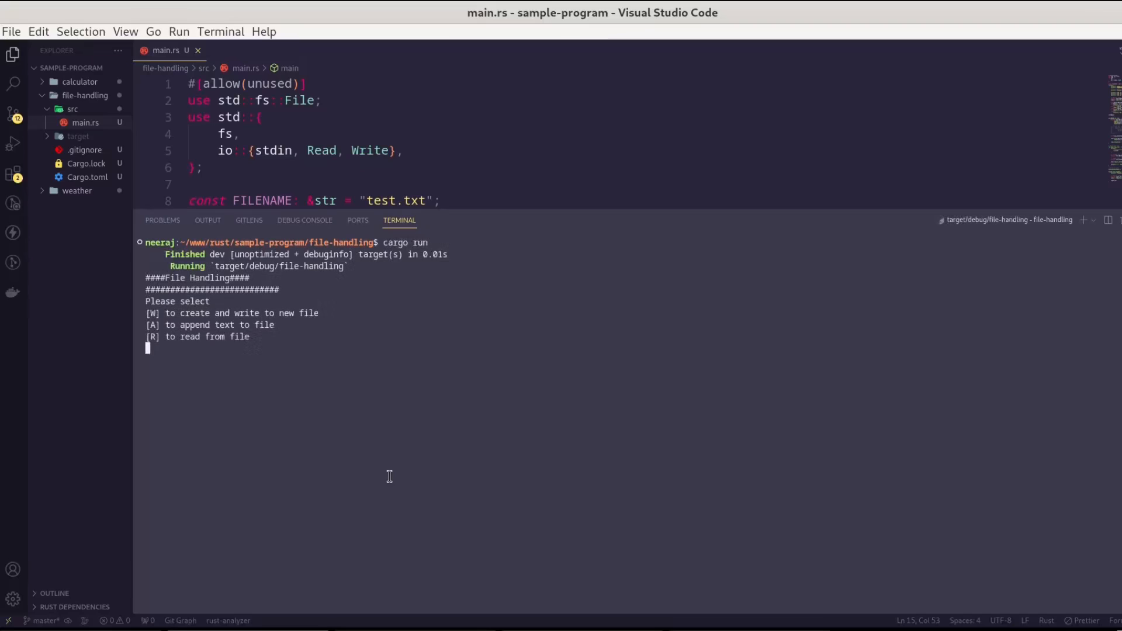
pyautogui.write('w')
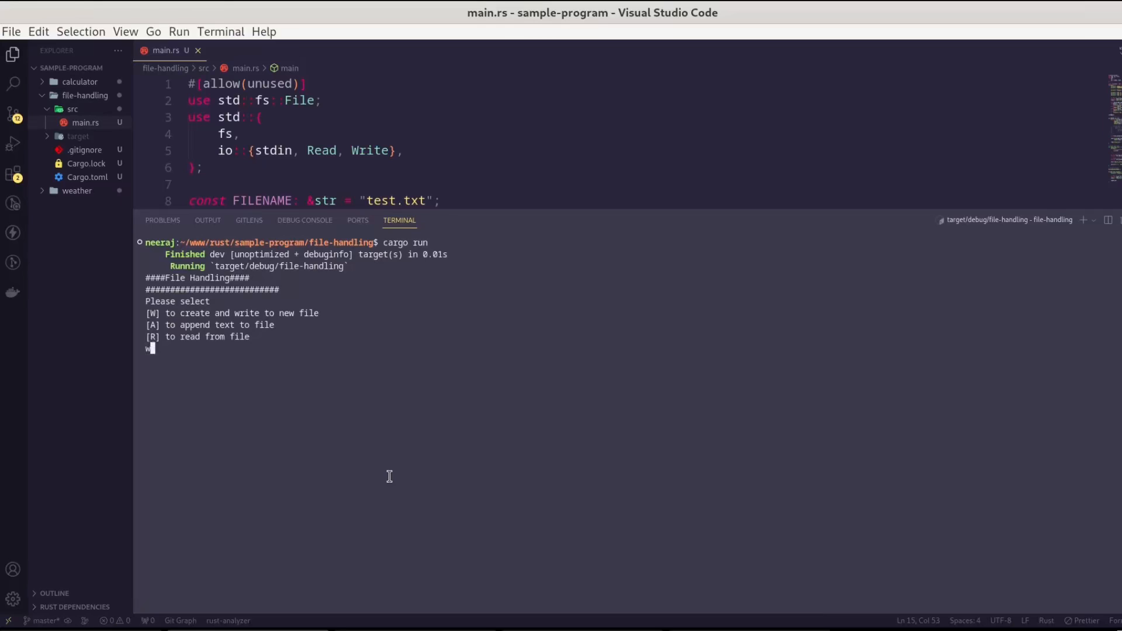
pyautogui.press('Enter')
pyautogui.write('Please subscribe')
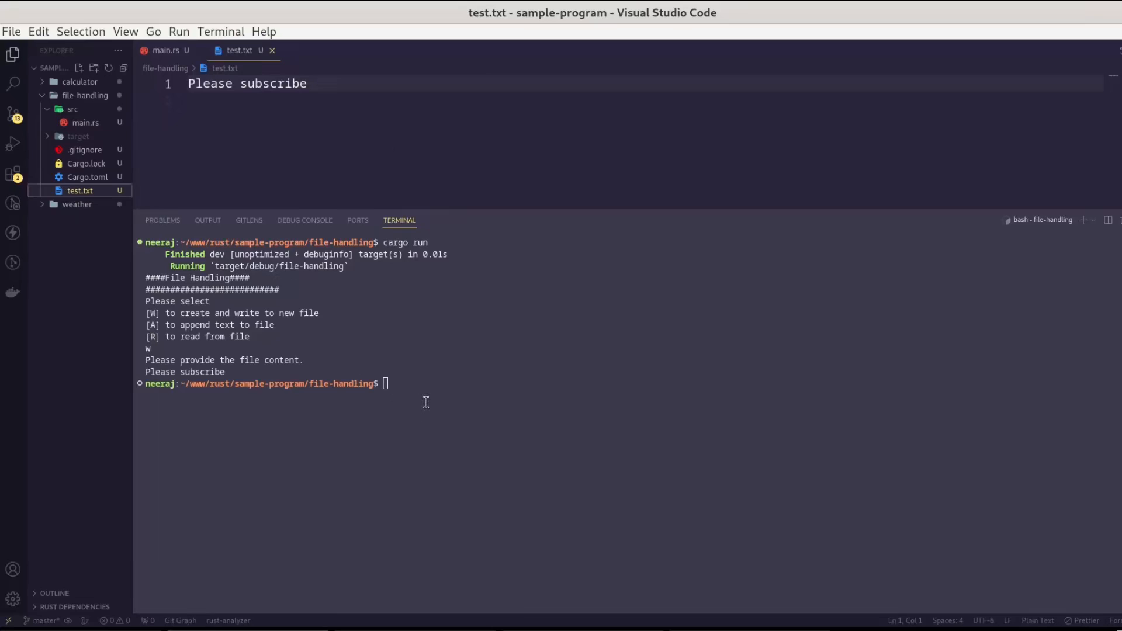
# - Run cargo run, choose a and append I have already subscribed.... to test.txt
pyautogui.write('cargo run')
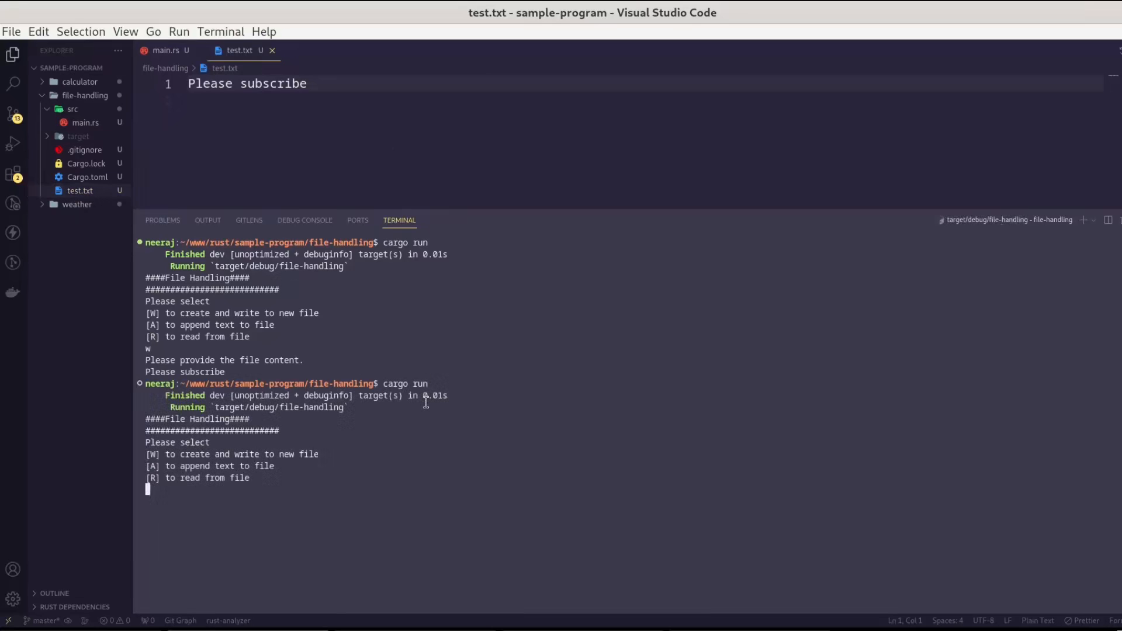
pyautogui.write('a')
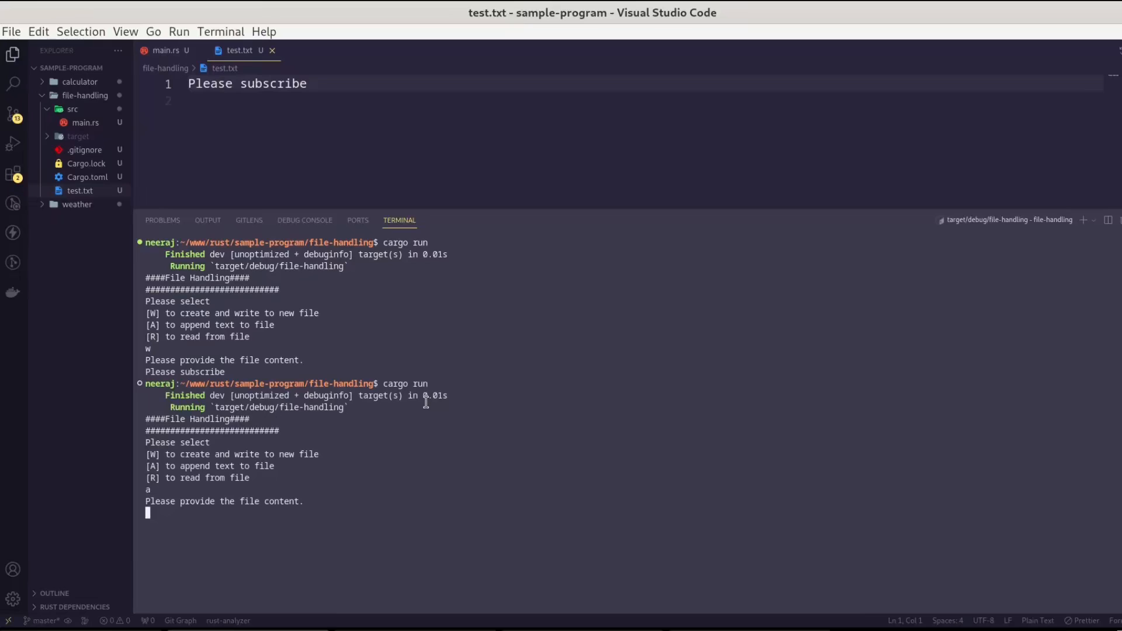
pyautogui.write('I have')
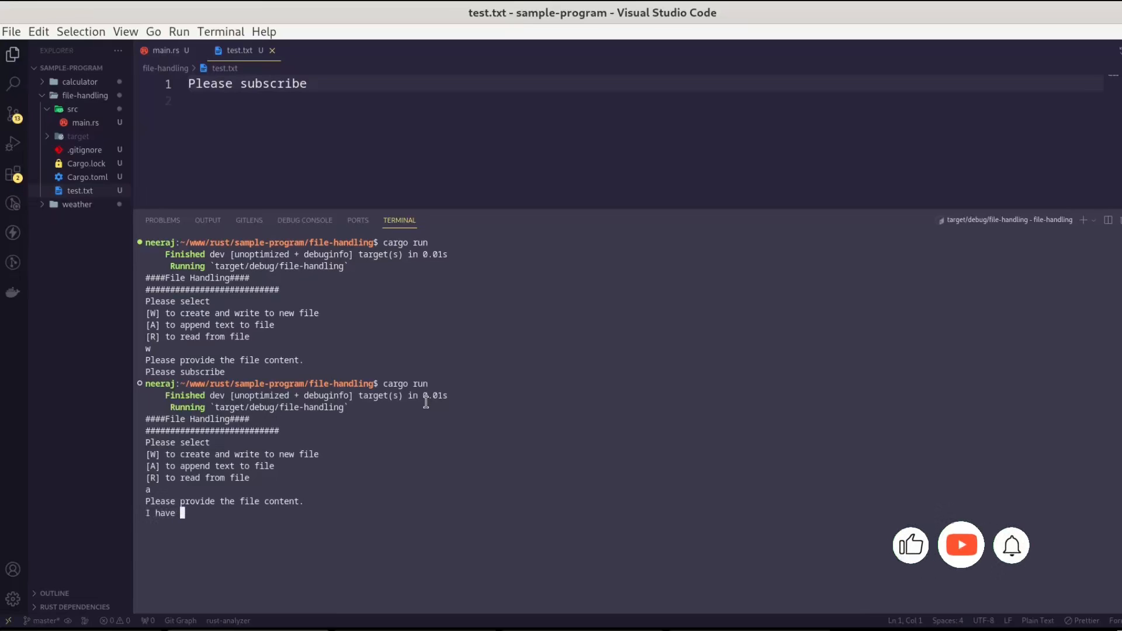
pyautogui.write('already subscribed....')
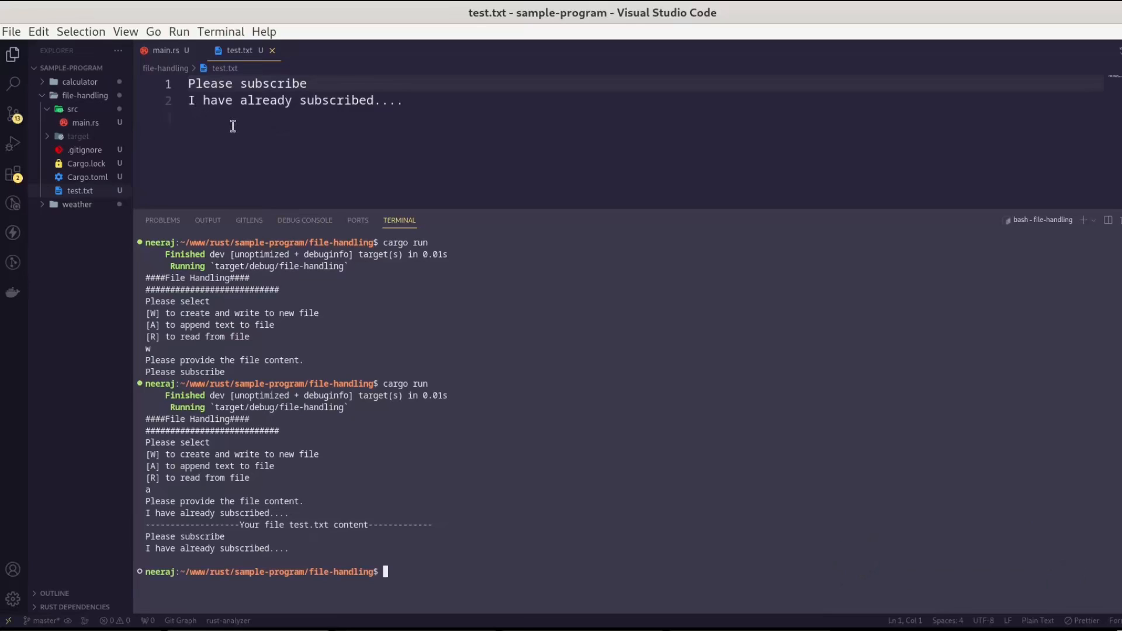
pyautogui.moveTo(408, 507)
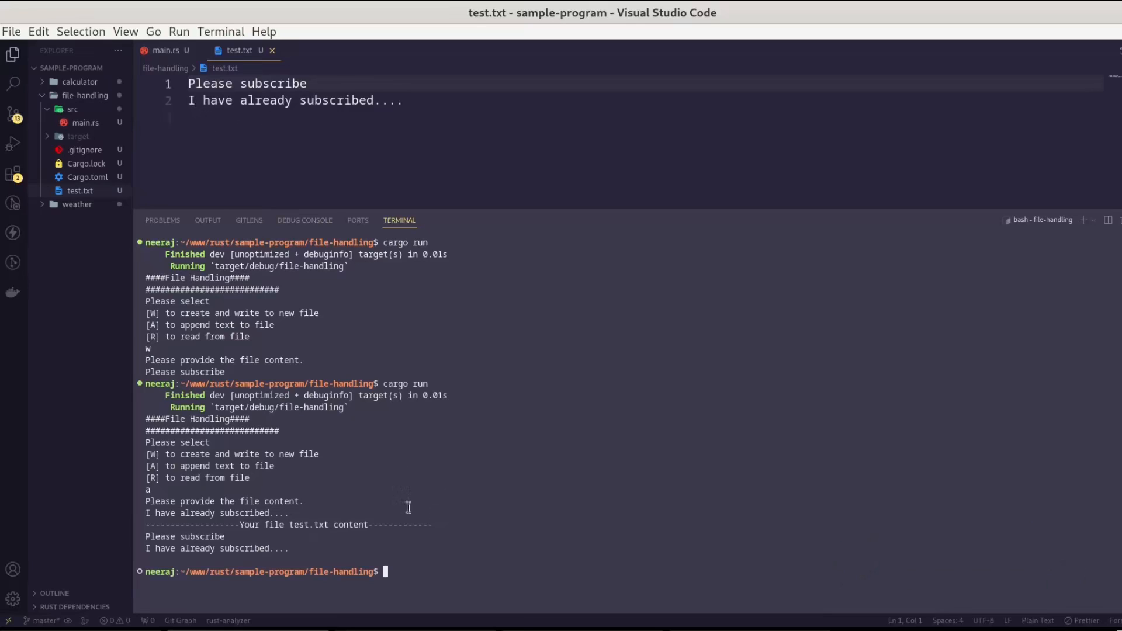
# - Choose r in the running program to print test.txt's two lines
pyautogui.write('r')
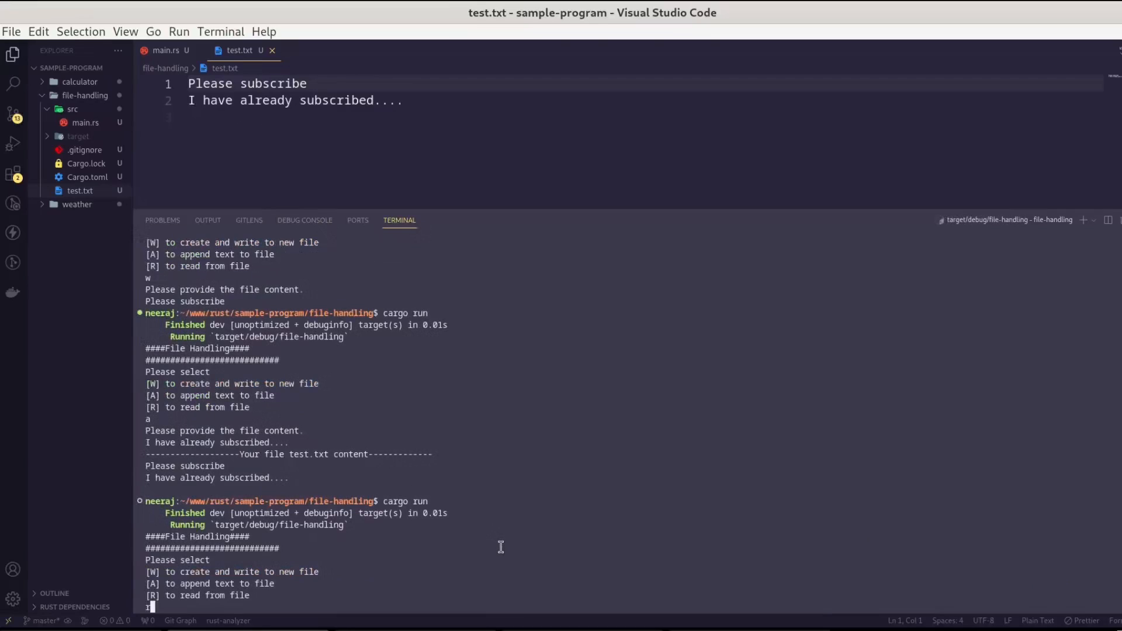
pyautogui.press('Enter')
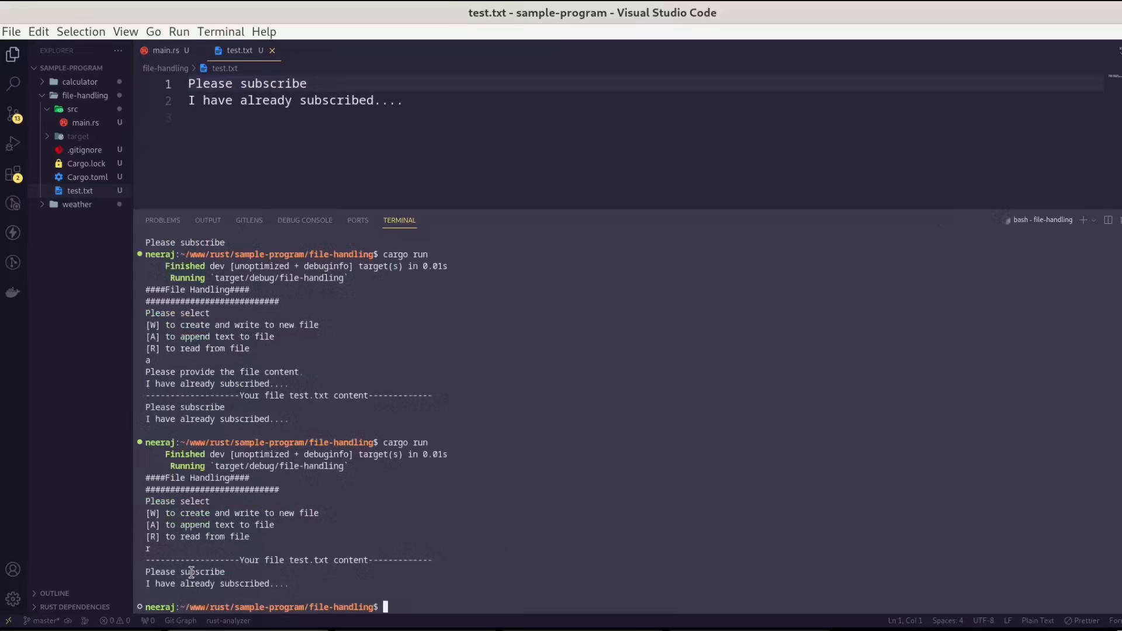
pyautogui.moveTo(268, 545)
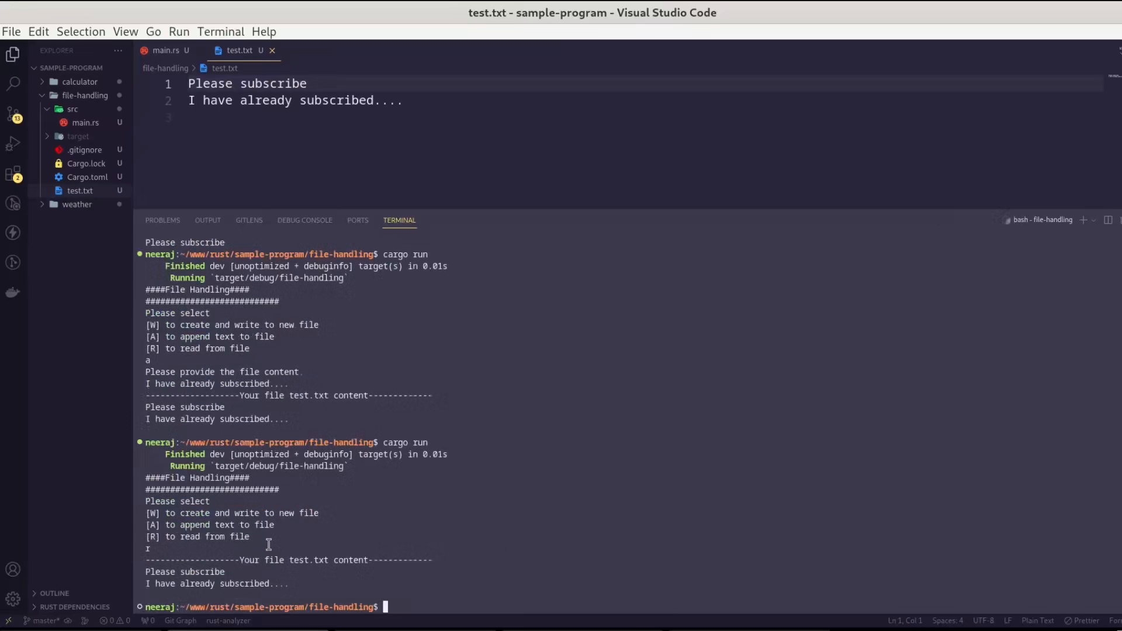
pyautogui.moveTo(282, 573)
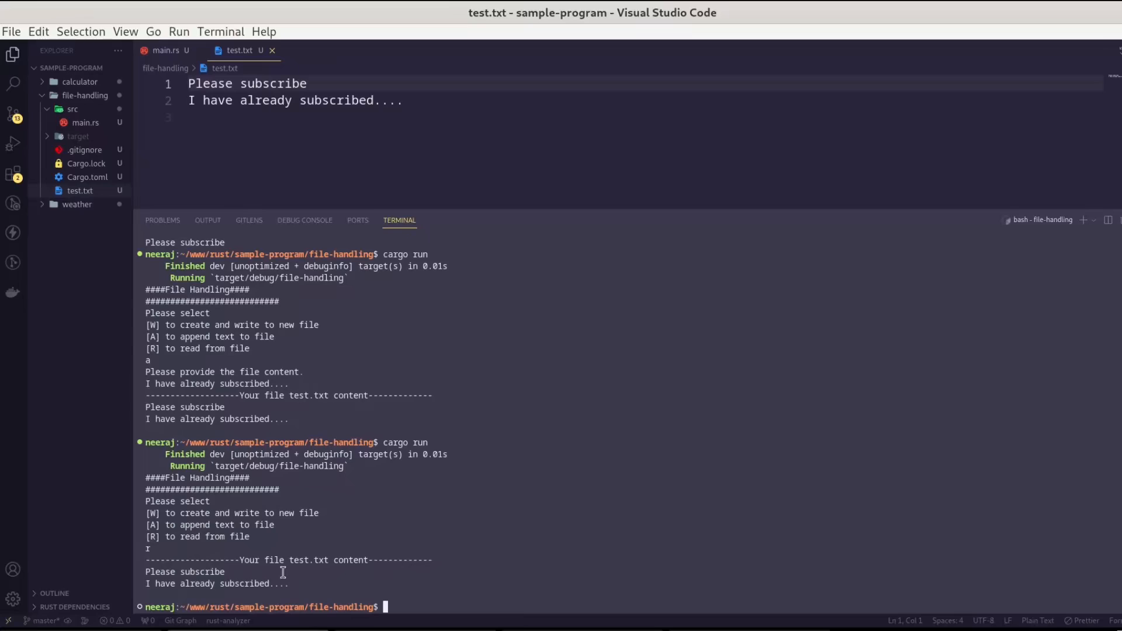
pyautogui.moveTo(421, 584)
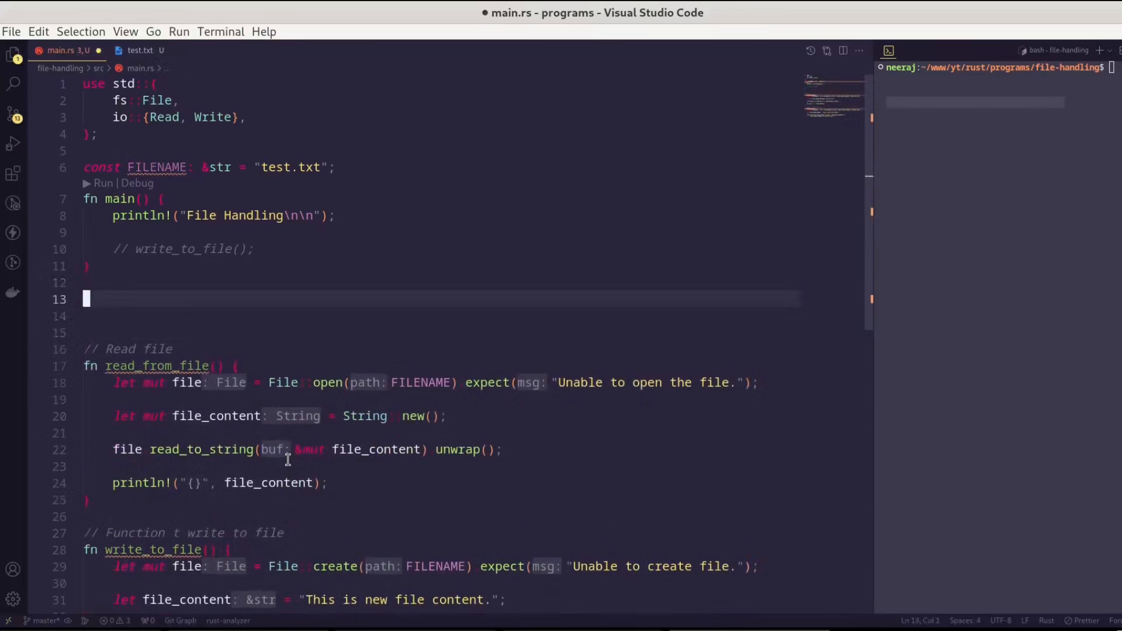
# - Add an // Append file comment with an empty append_to_file function stub
pyautogui.write('// Append file')
pyautogui.write('fn append_to_file() {')
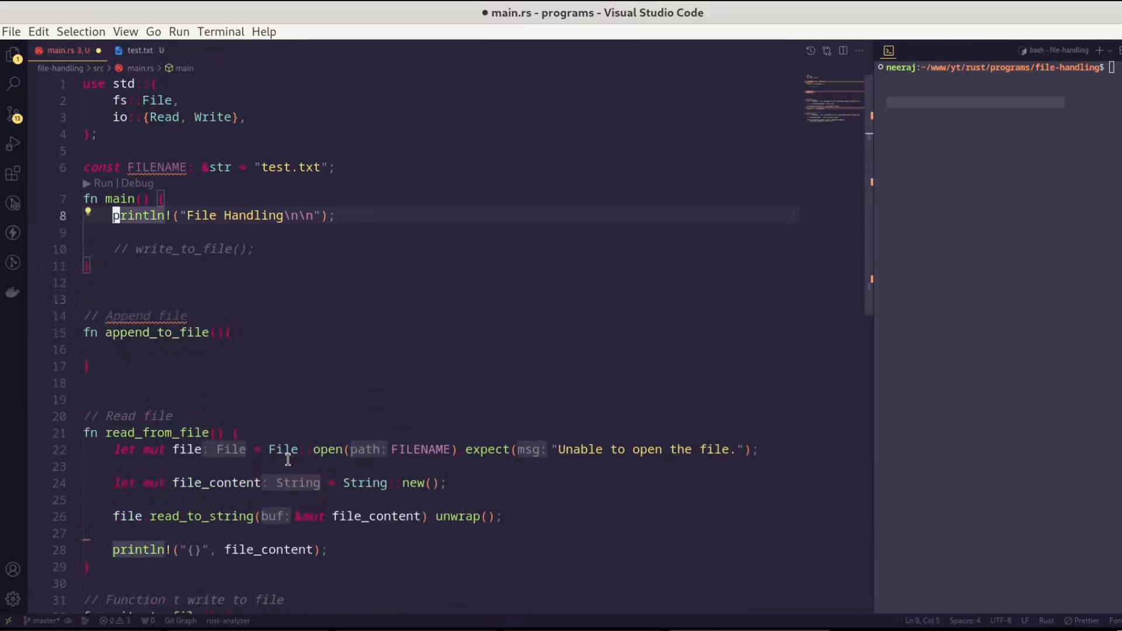
pyautogui.press('Enter')
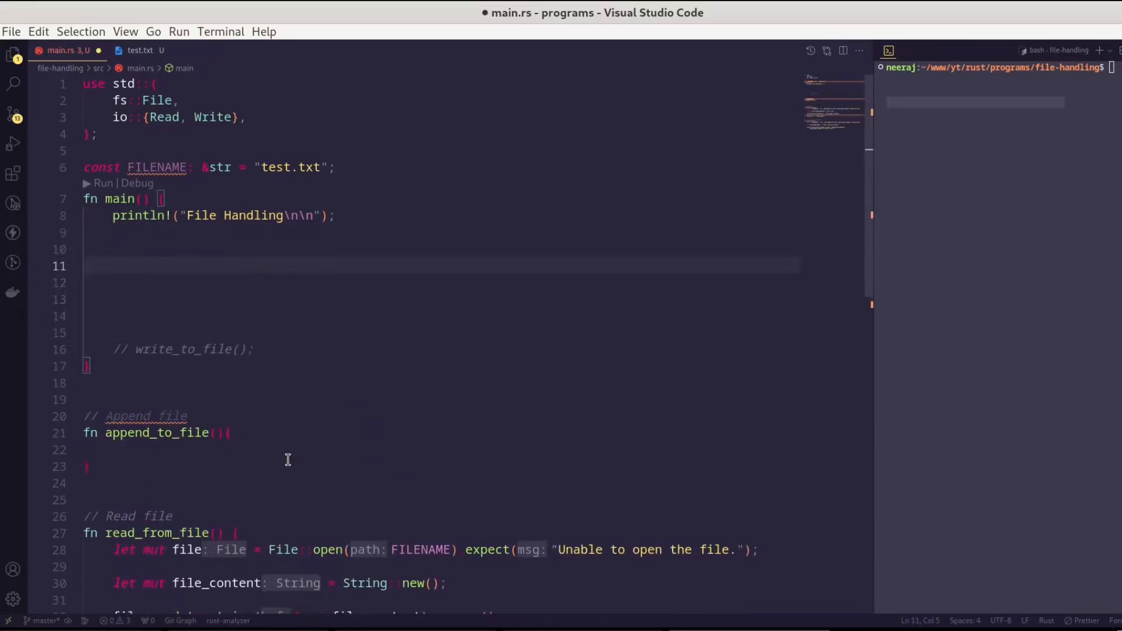
# - Add println! lines in main for a Please select menu with W, A and R options
pyautogui.write('println!("Please ")')
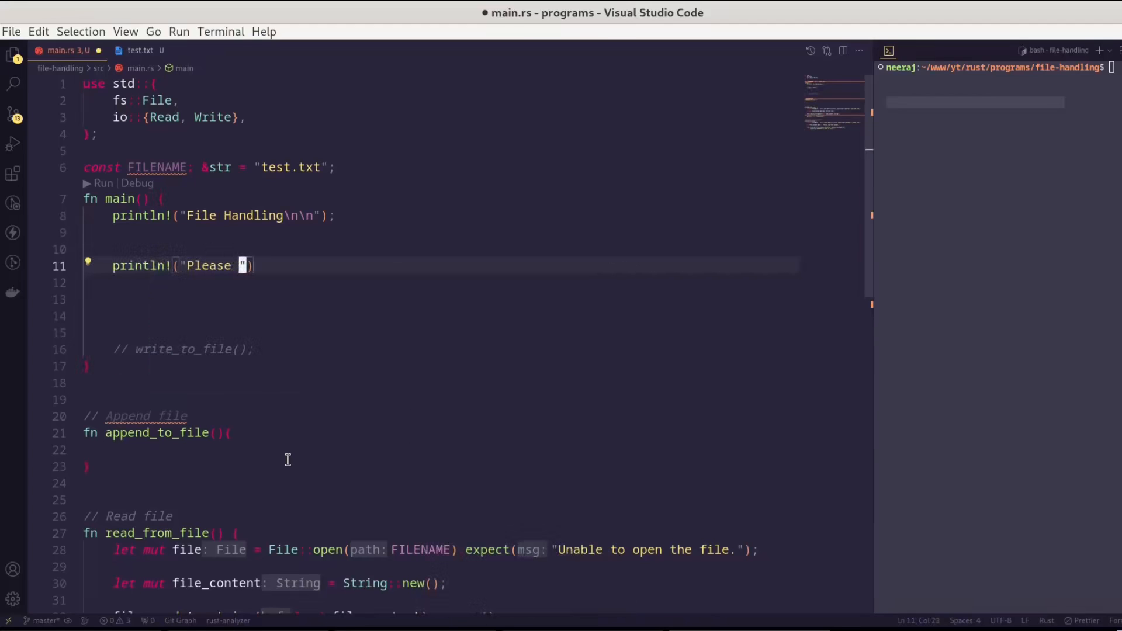
pyautogui.write('select.")')
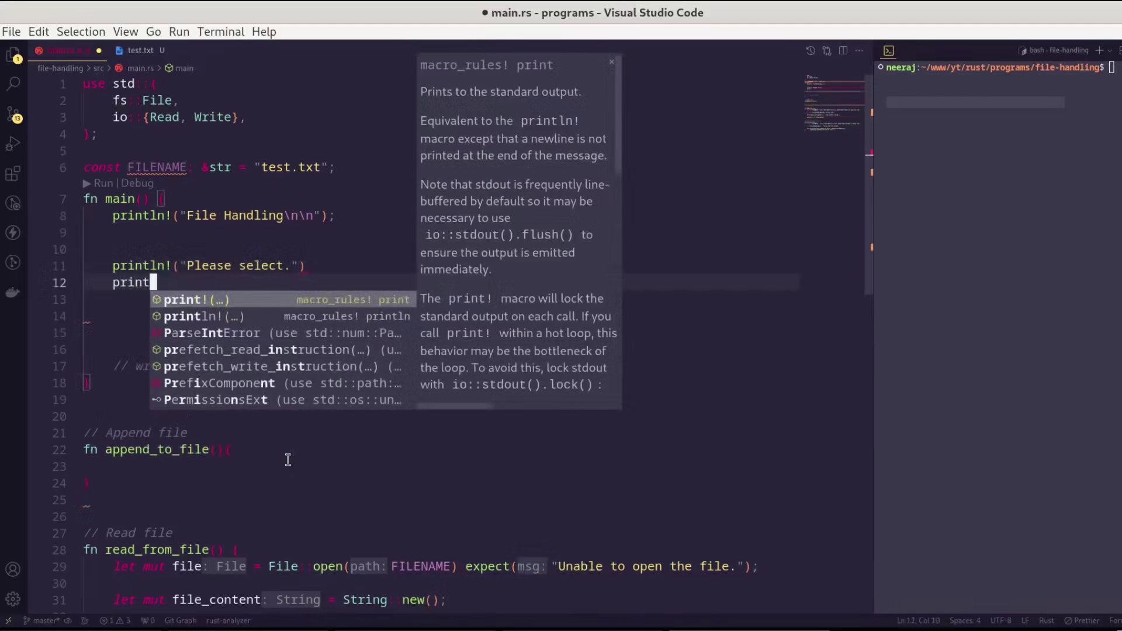
pyautogui.write('ln!("[W] for "')
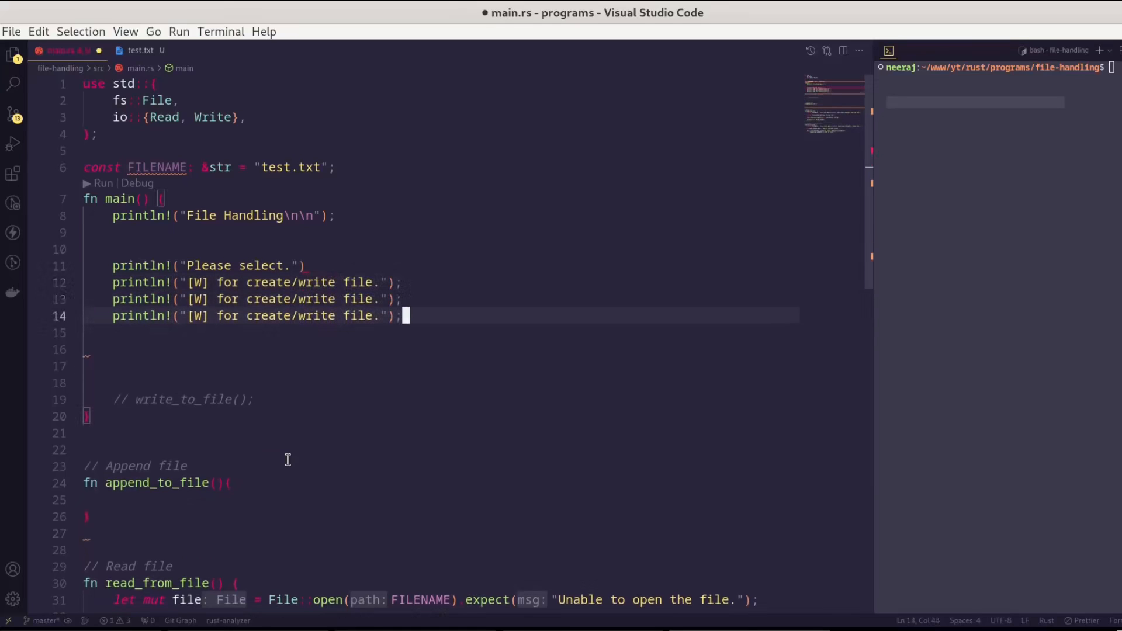
pyautogui.write('[A] for append to file.')
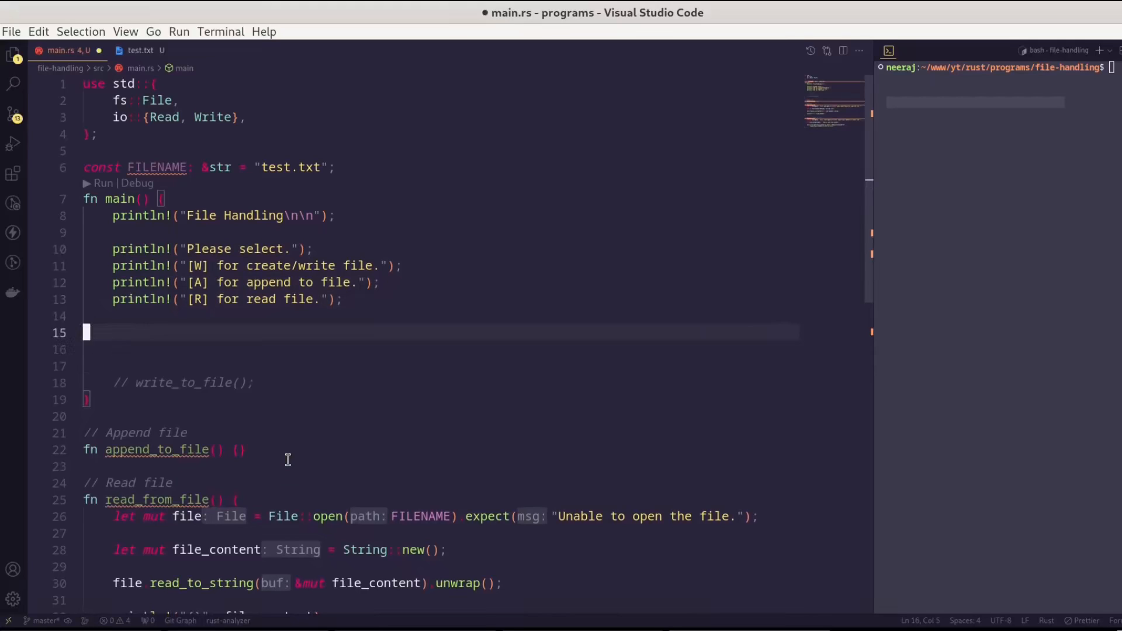
# - Declare let mut choice: String = String::new() and read a stdin line into it
pyautogui.write('let choice')
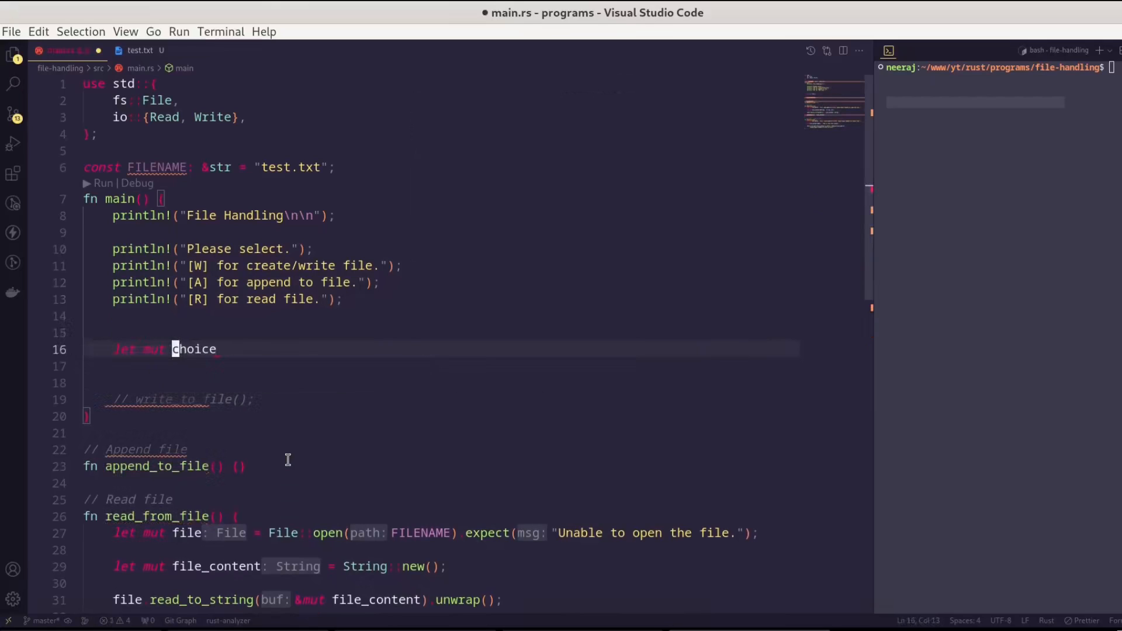
pyautogui.write('= String')
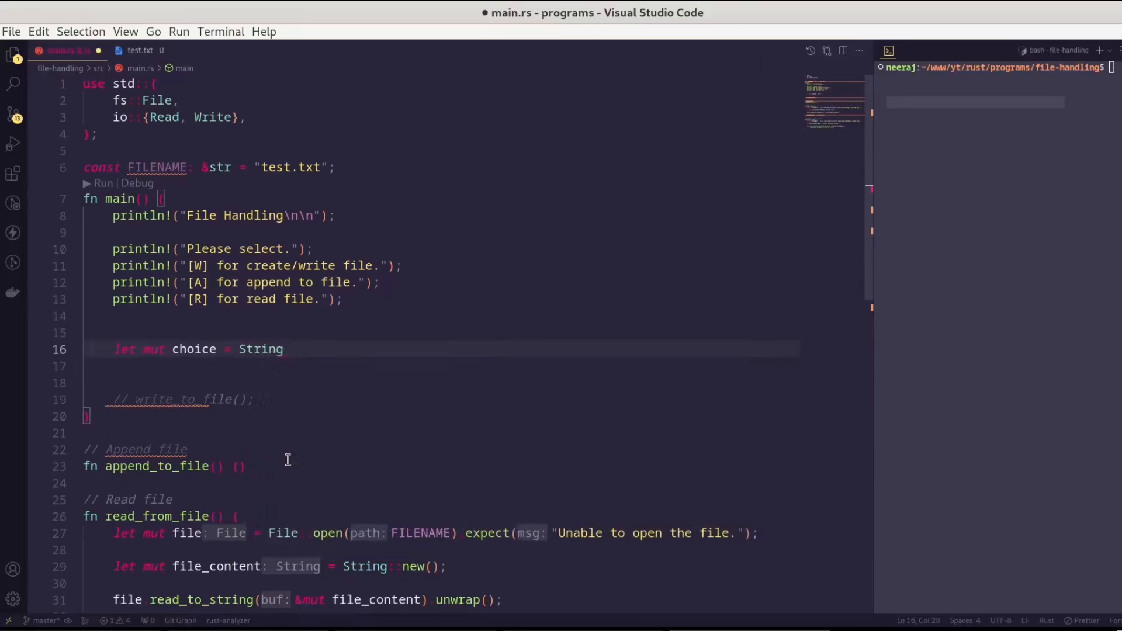
pyautogui.write(': String = String::new();')
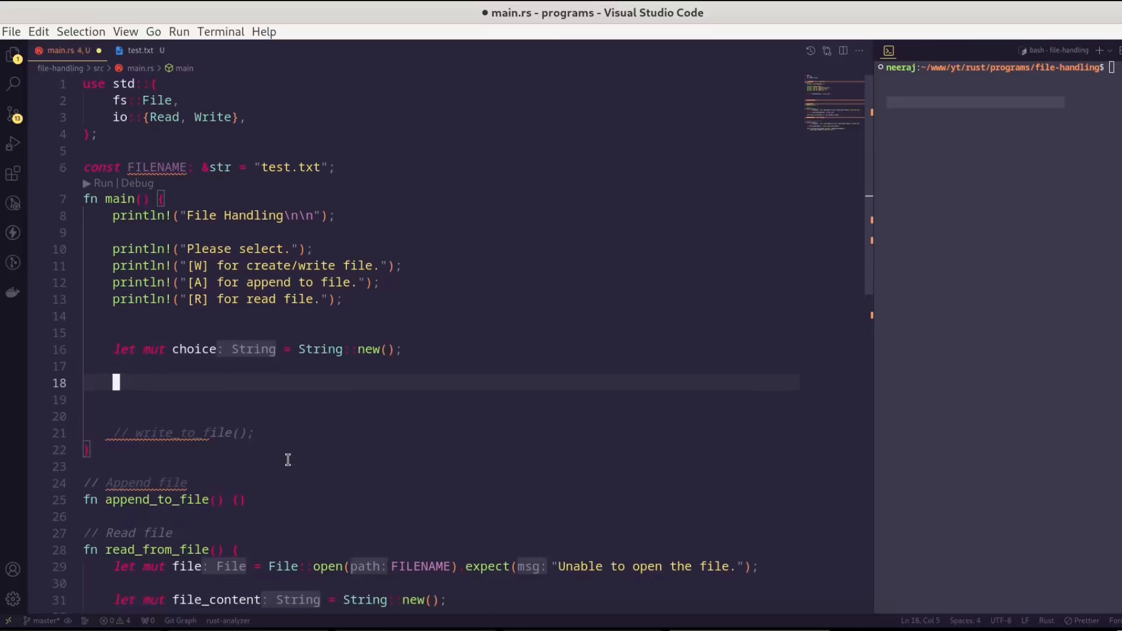
pyautogui.write('std')
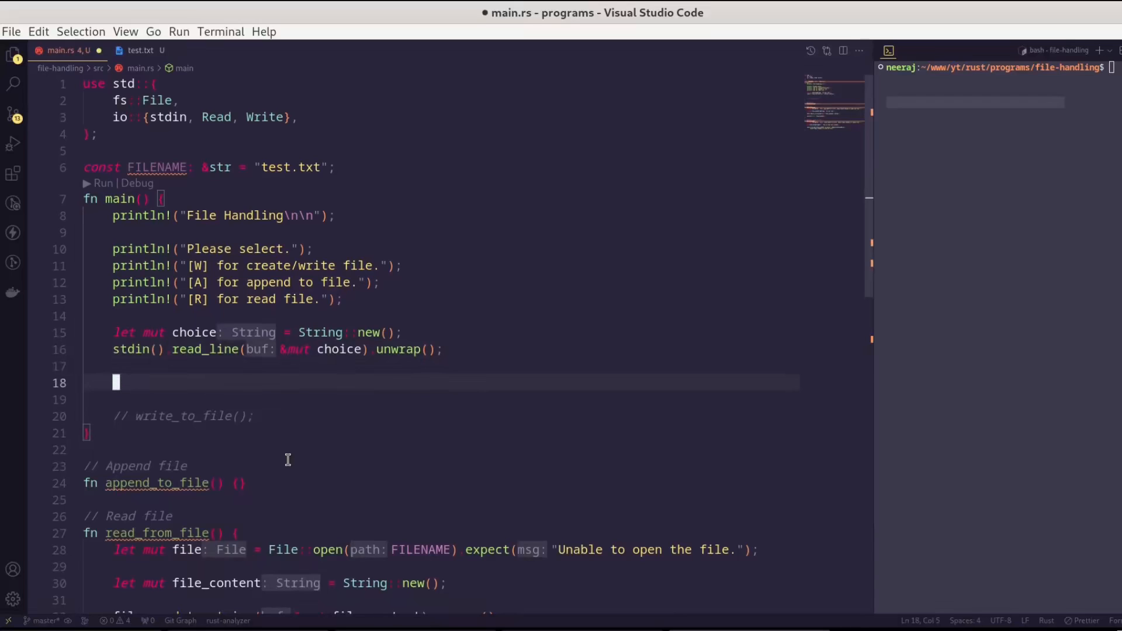
# - Shadow choice as trimmed uppercase and call write_to_file() when it equals "W"
pyautogui.write('if')
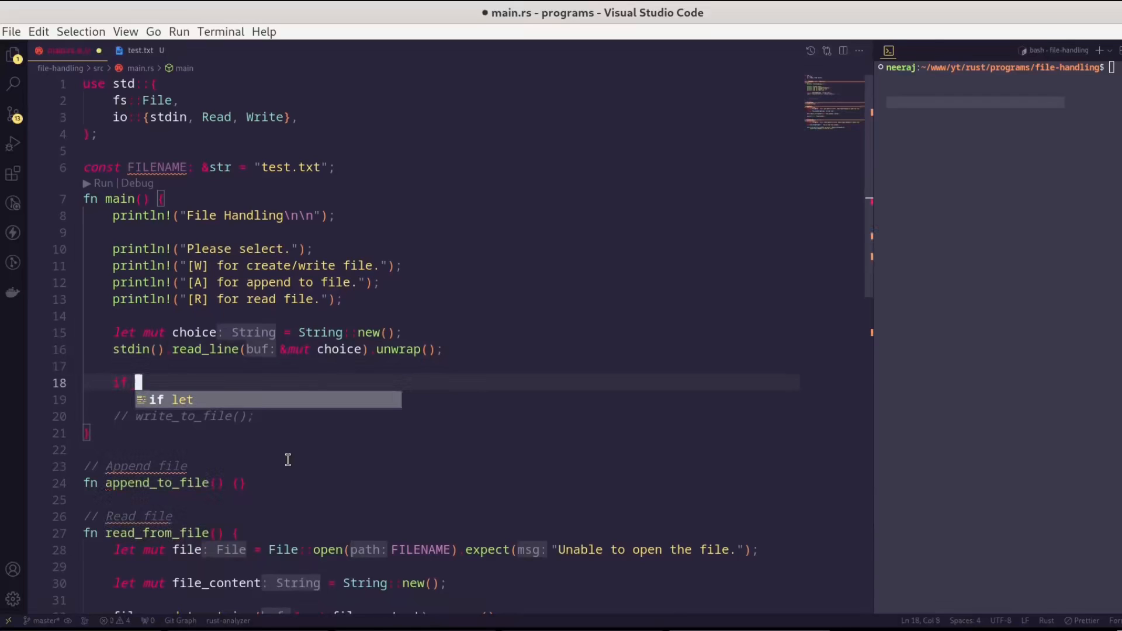
pyautogui.write('choice ==')
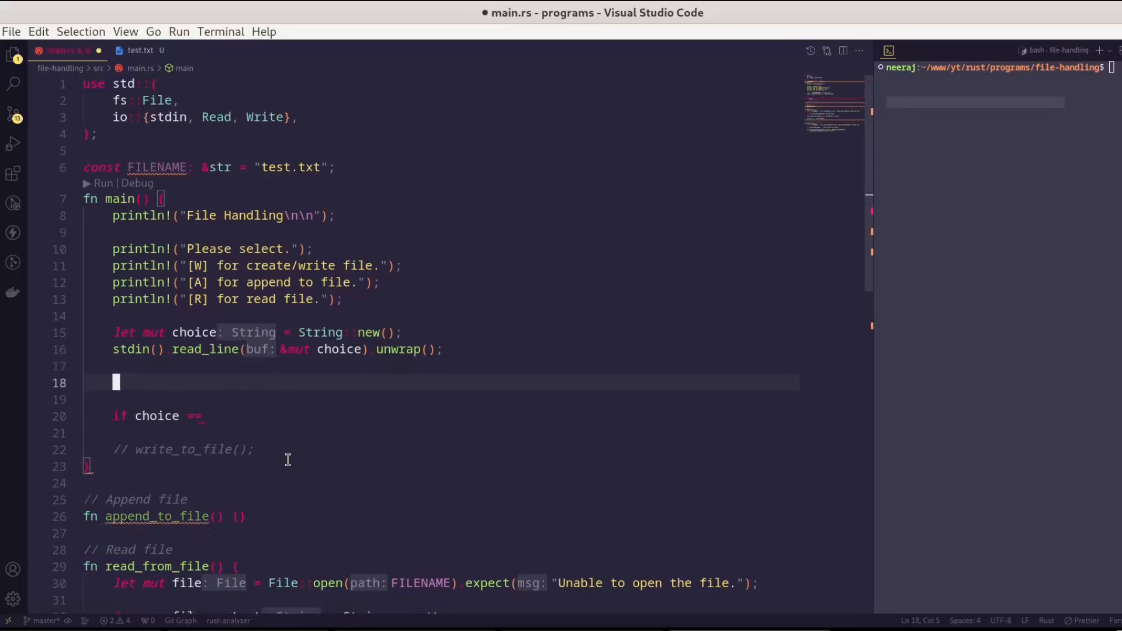
pyautogui.write('let ch')
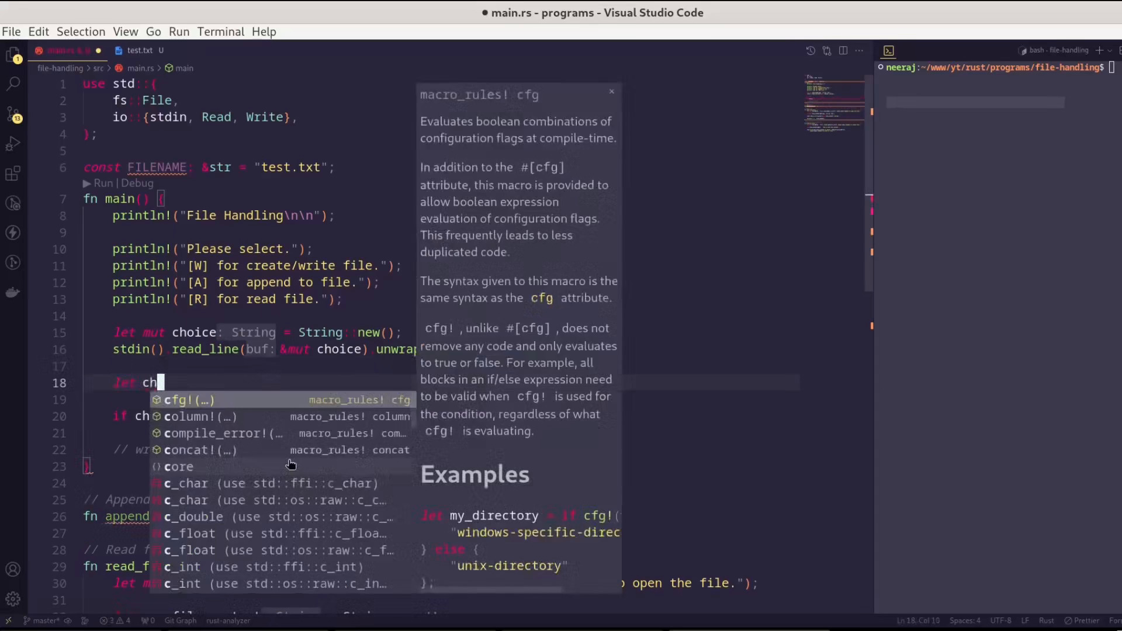
pyautogui.write('oice = choice')
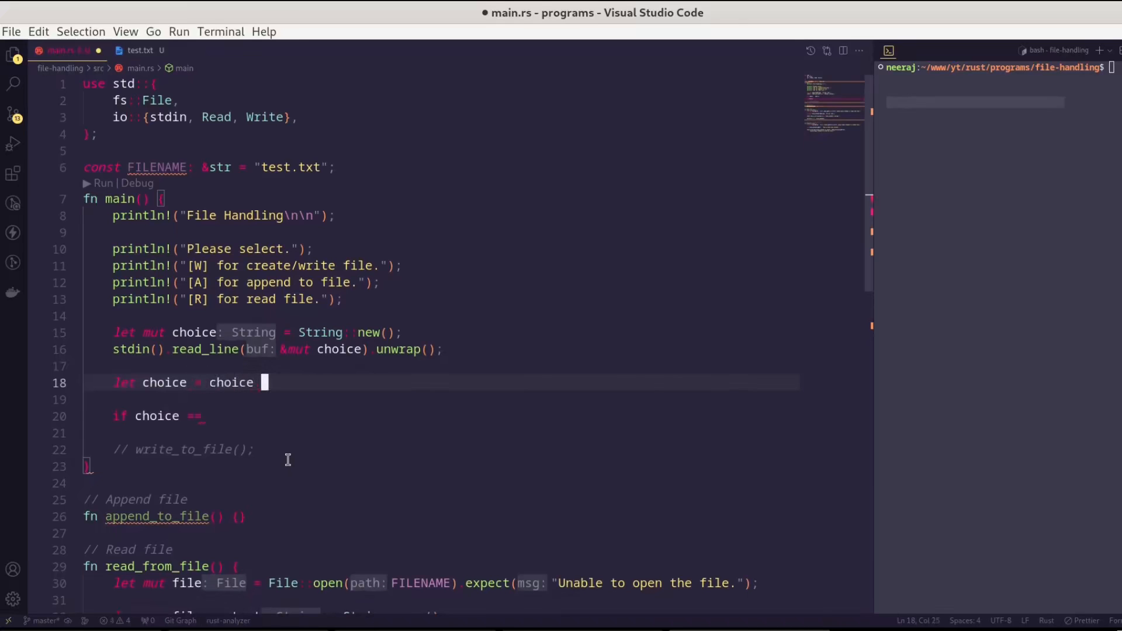
pyautogui.write('.trim()')
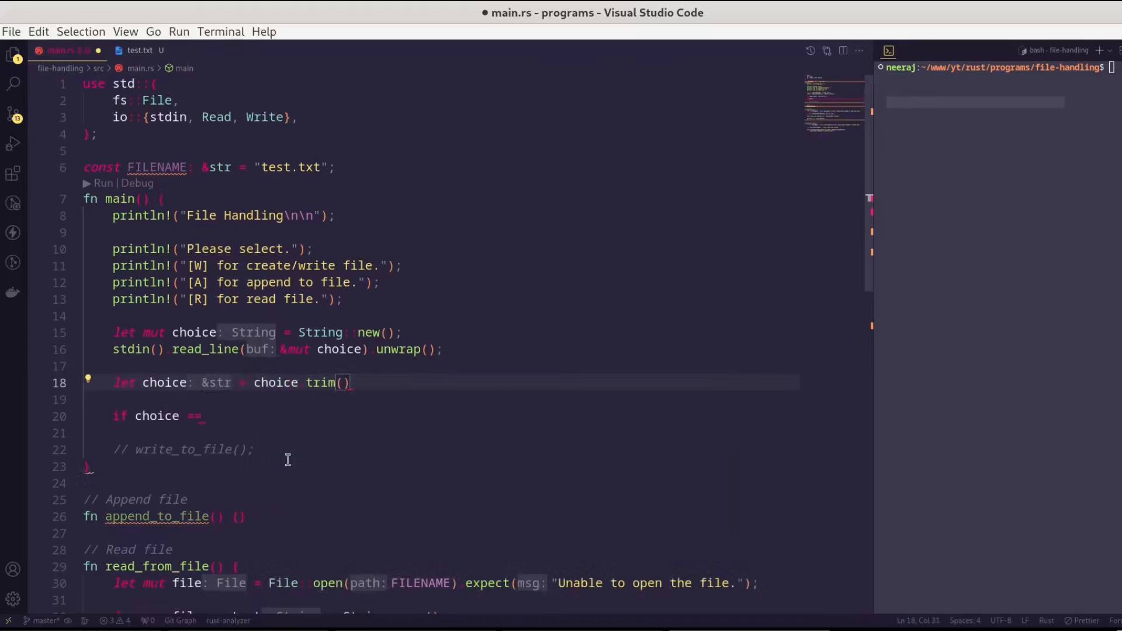
pyautogui.write('.to_uppercase();')
pyautogui.click(439, 417)
pyautogui.write(' "')
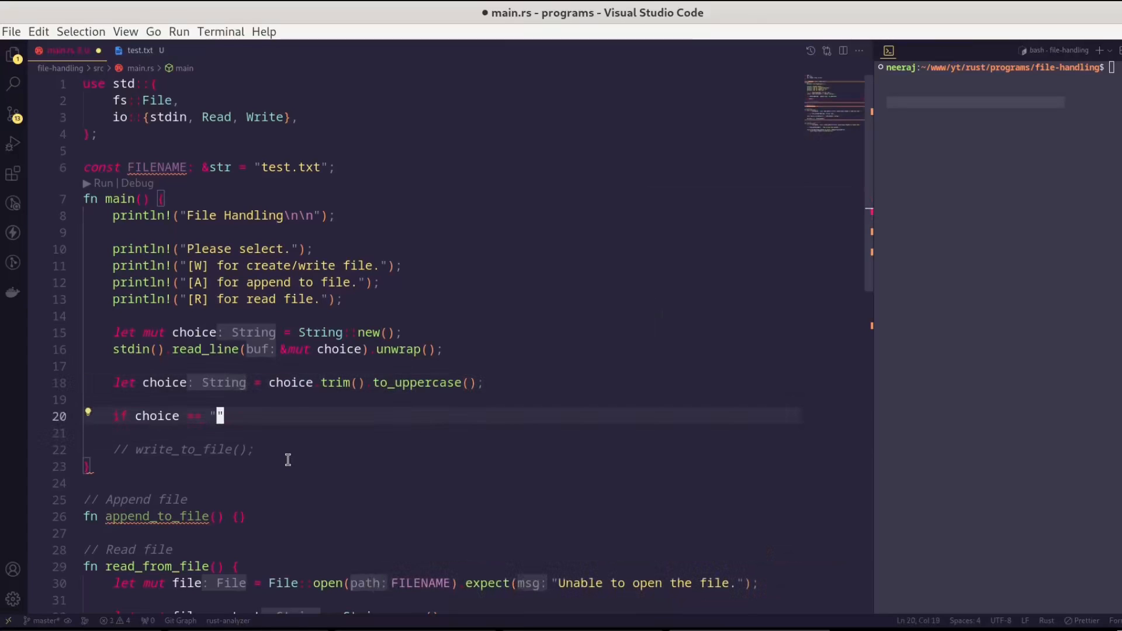
pyautogui.write('W" {')
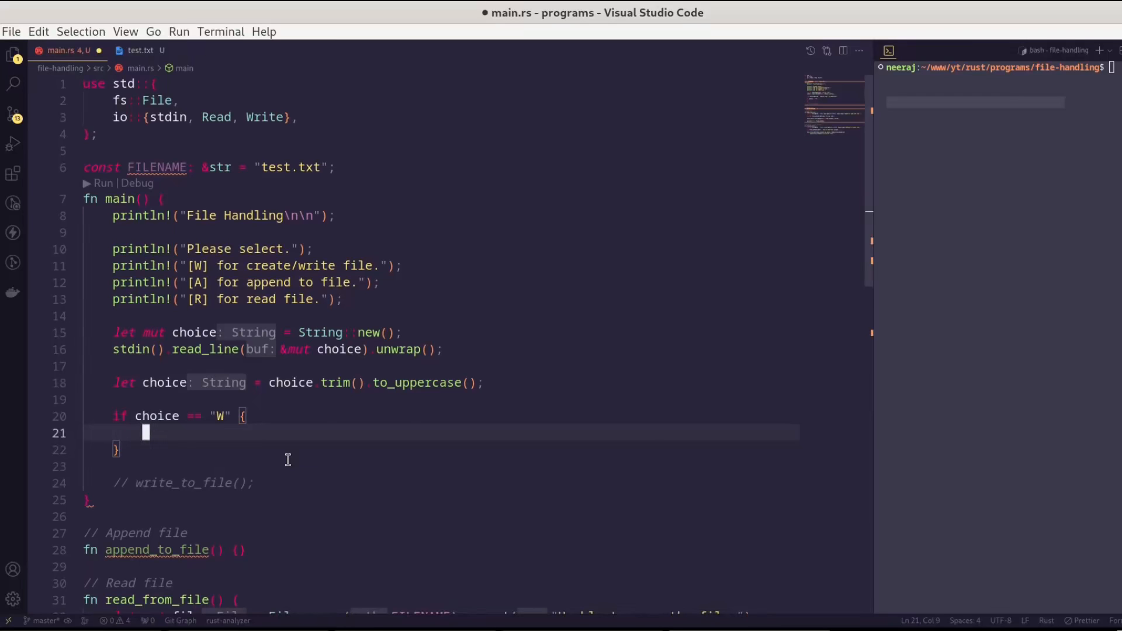
pyautogui.write('write_to_file();')
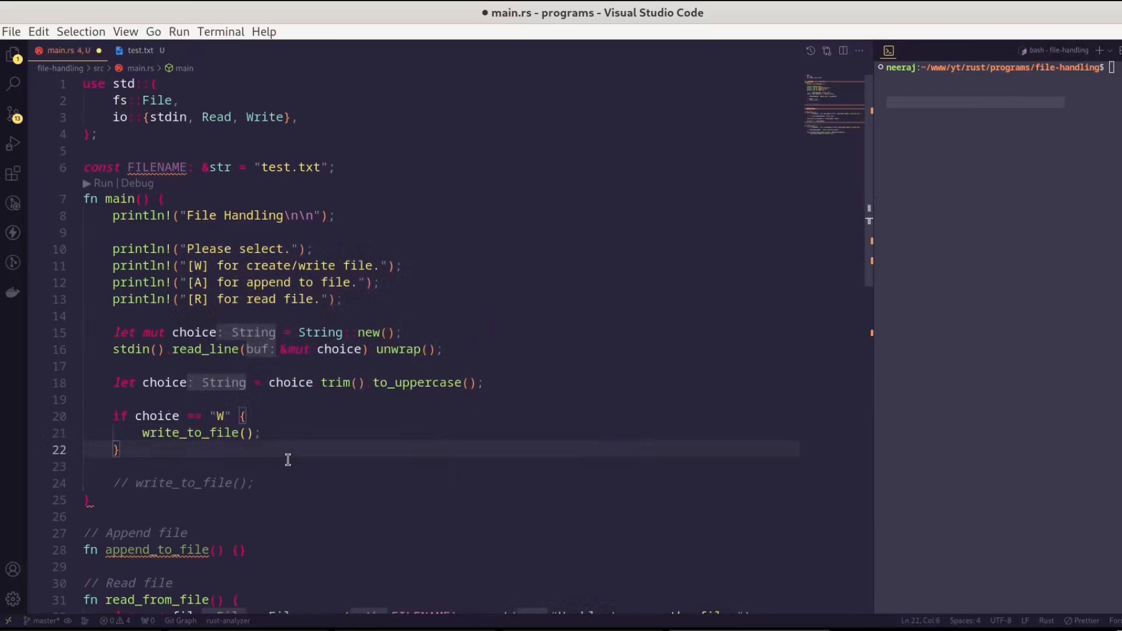
# - Add else-if branches for A and R calling append_to_file and read_from_file, else print a message
pyautogui.write('else if choice ==')
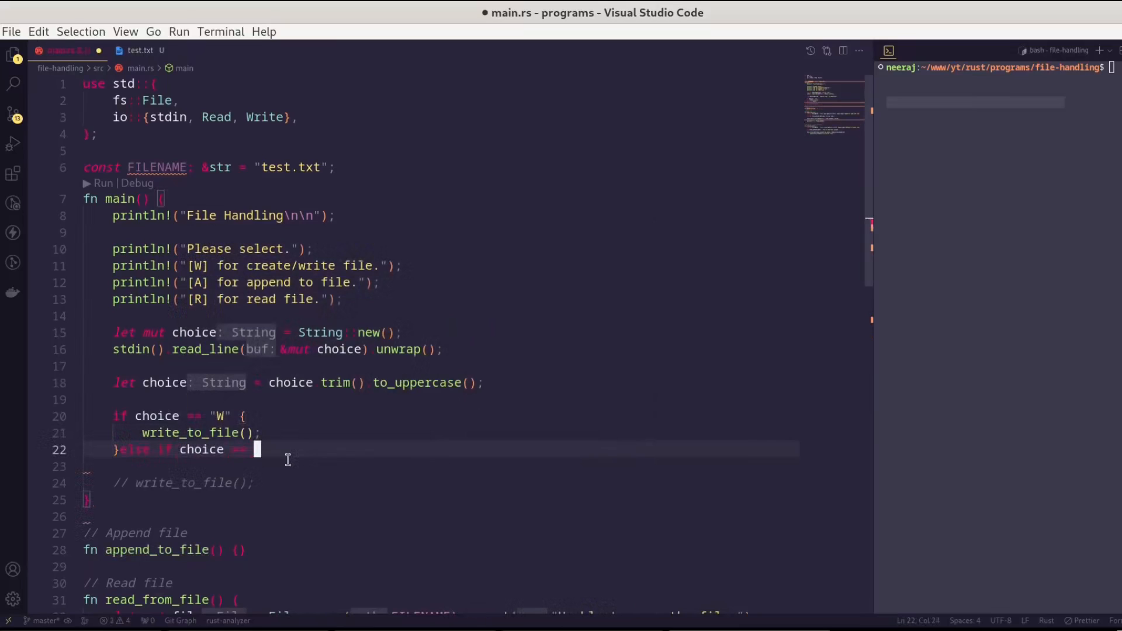
pyautogui.write('"A" {')
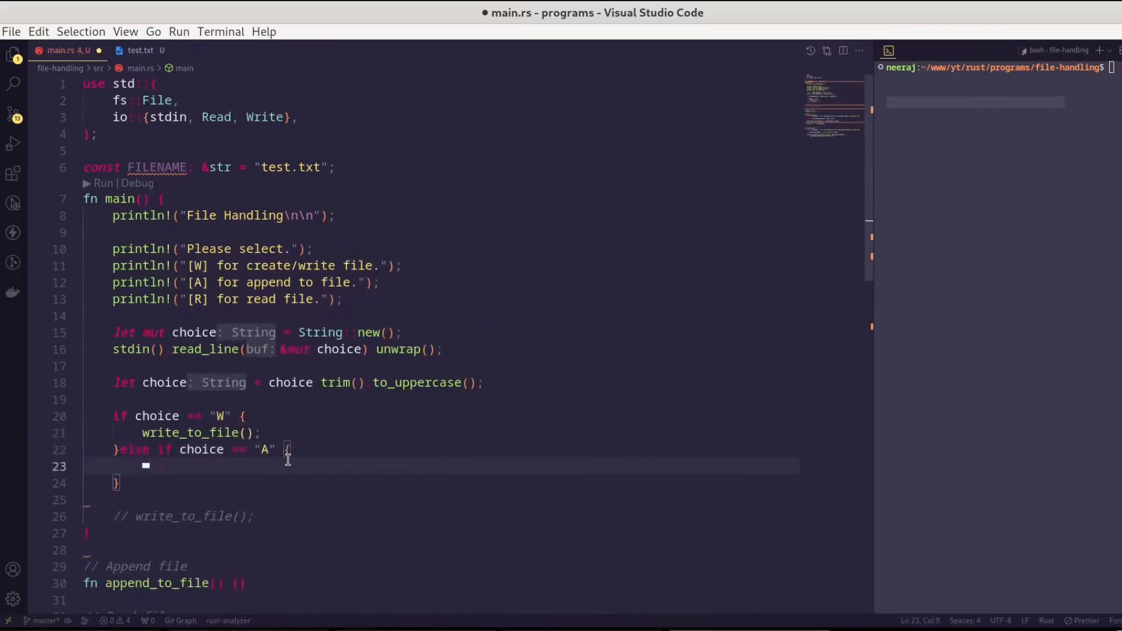
pyautogui.write('append_to_file();')
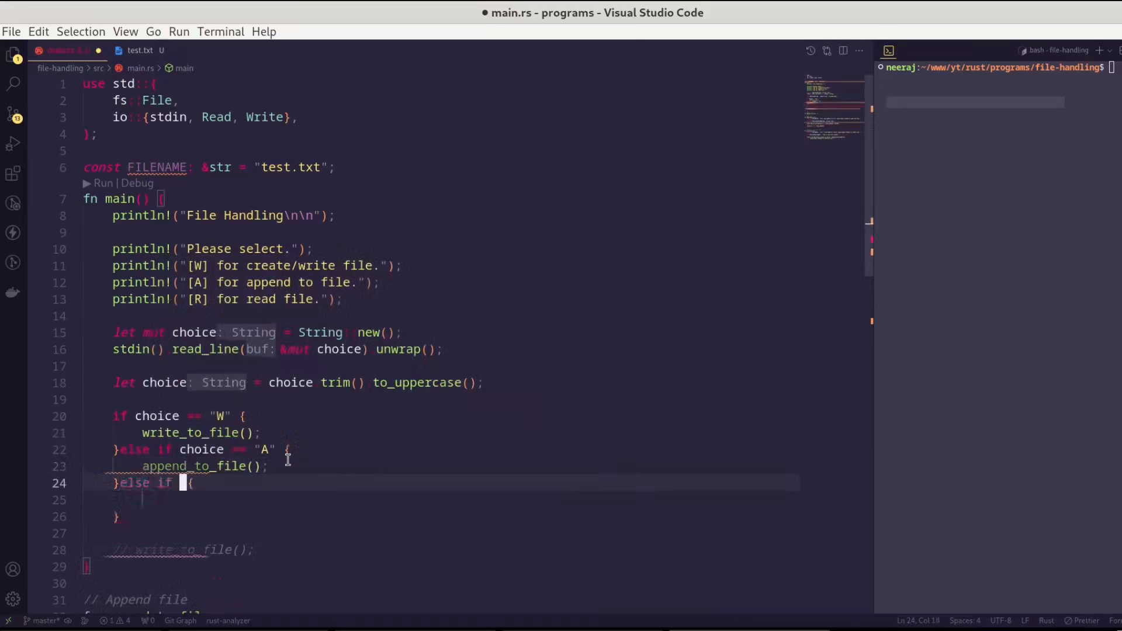
pyautogui.write('choice == "R"')
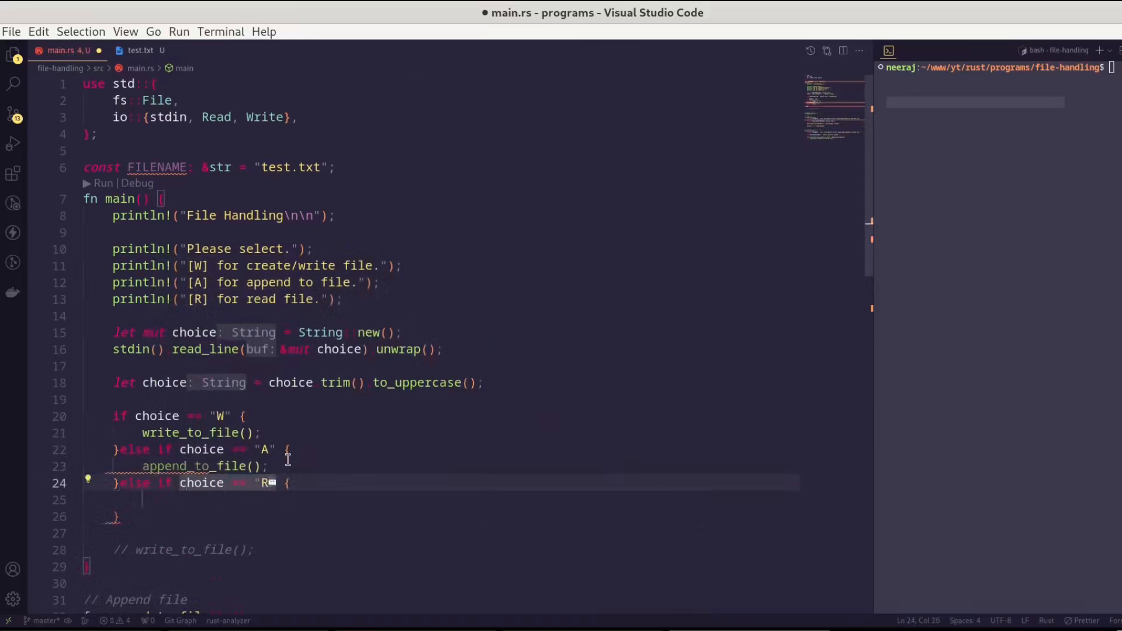
pyautogui.write('read_from_file()')
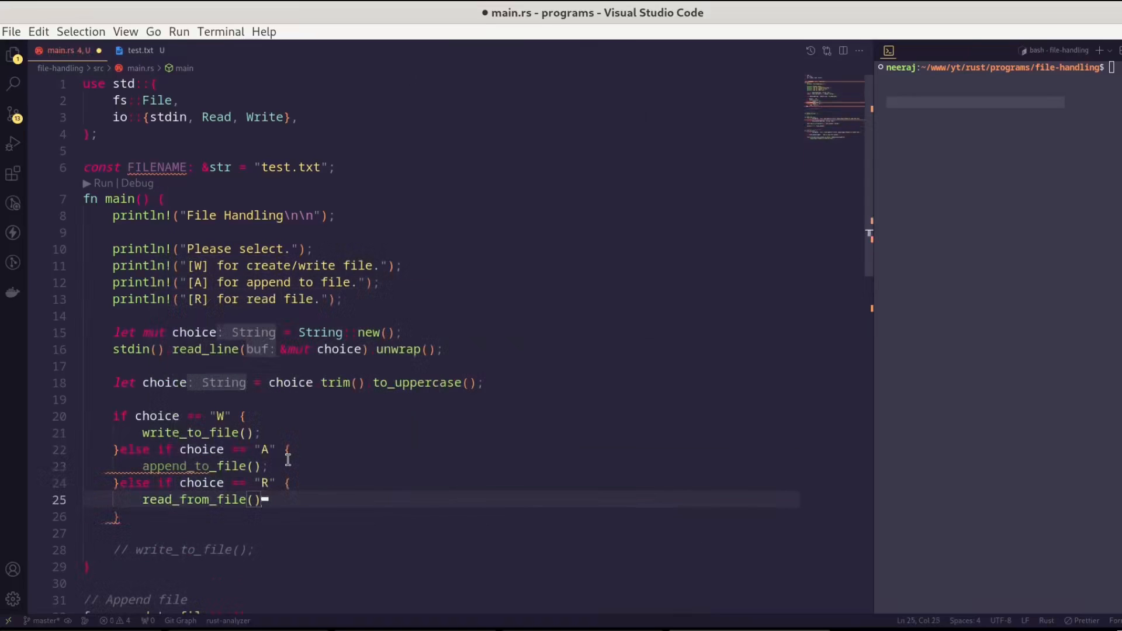
pyautogui.write('else{')
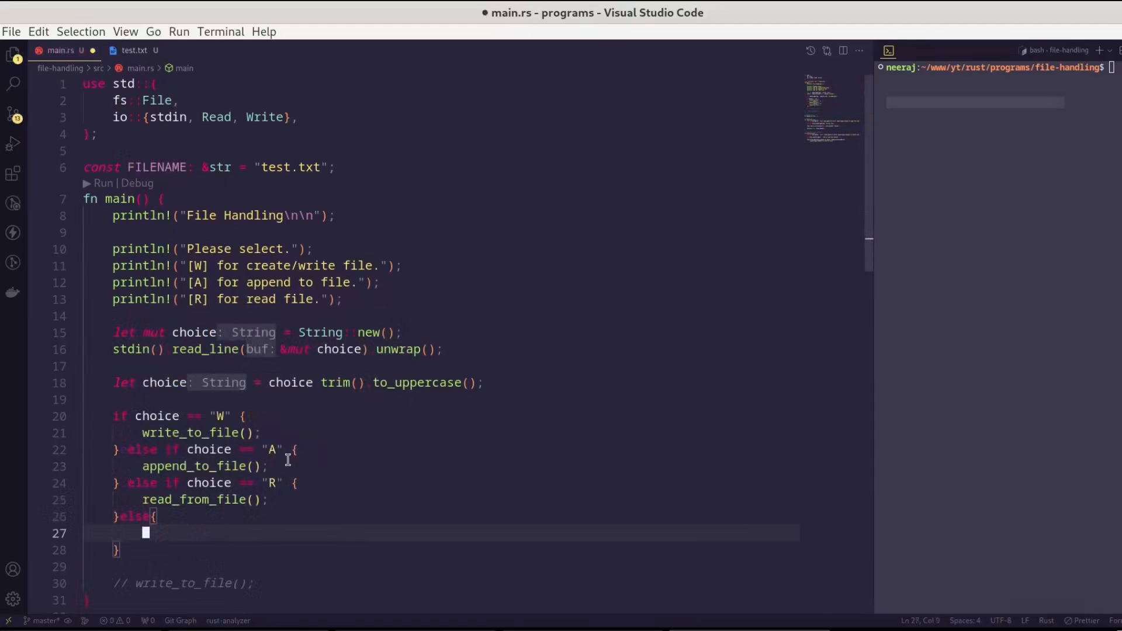
pyautogui.write('println!("You have not selected choice.");')
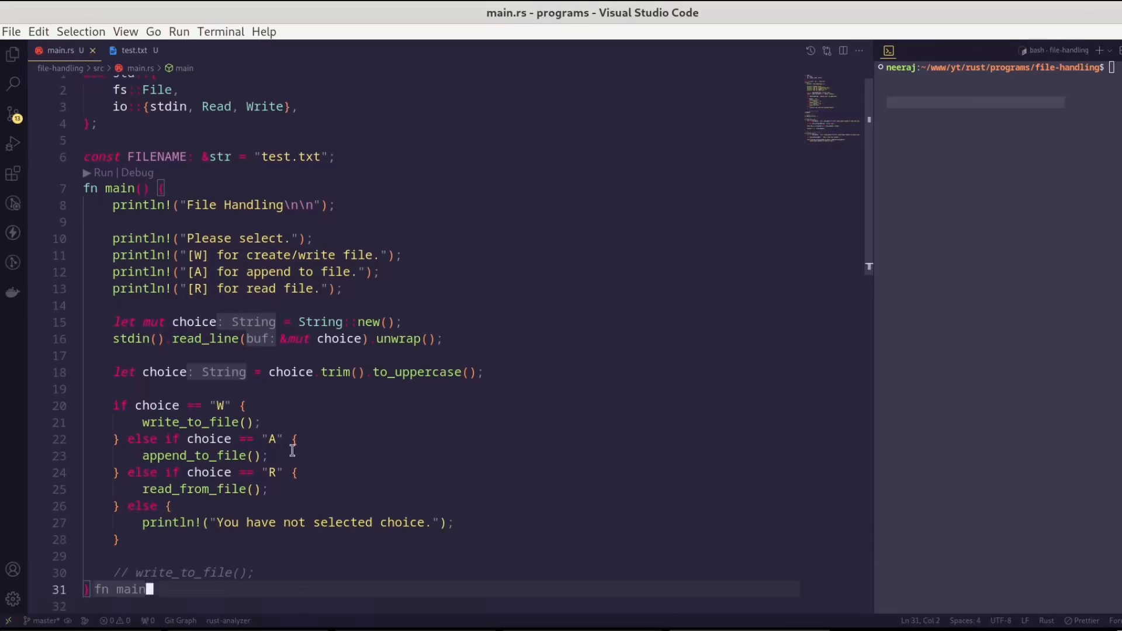
pyautogui.moveTo(156, 406)
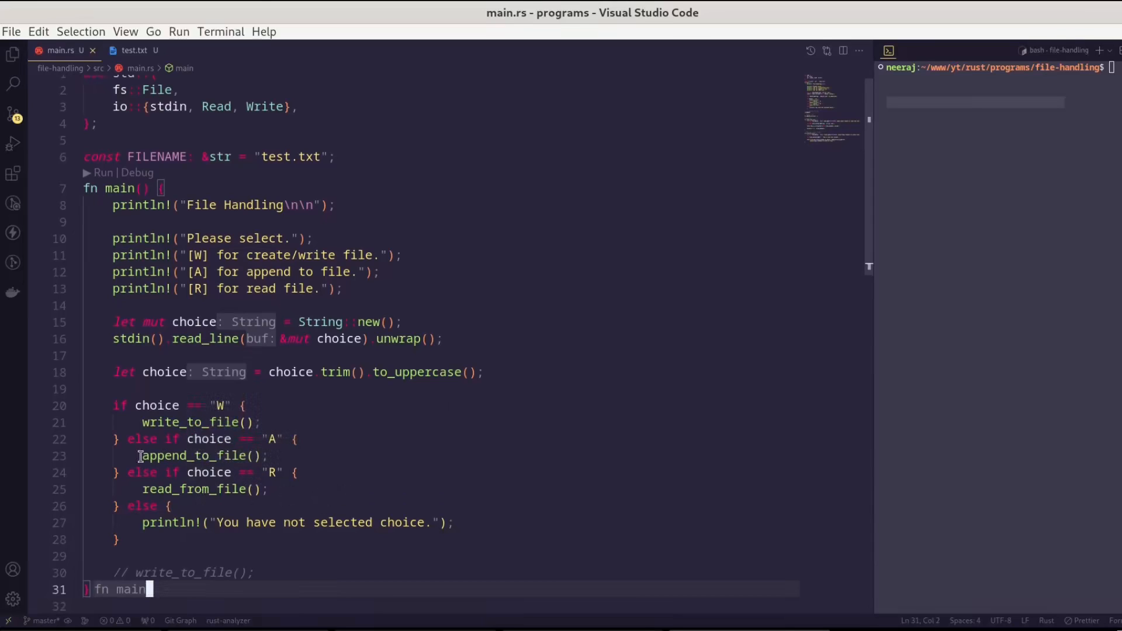
pyautogui.doubleClick(187, 456)
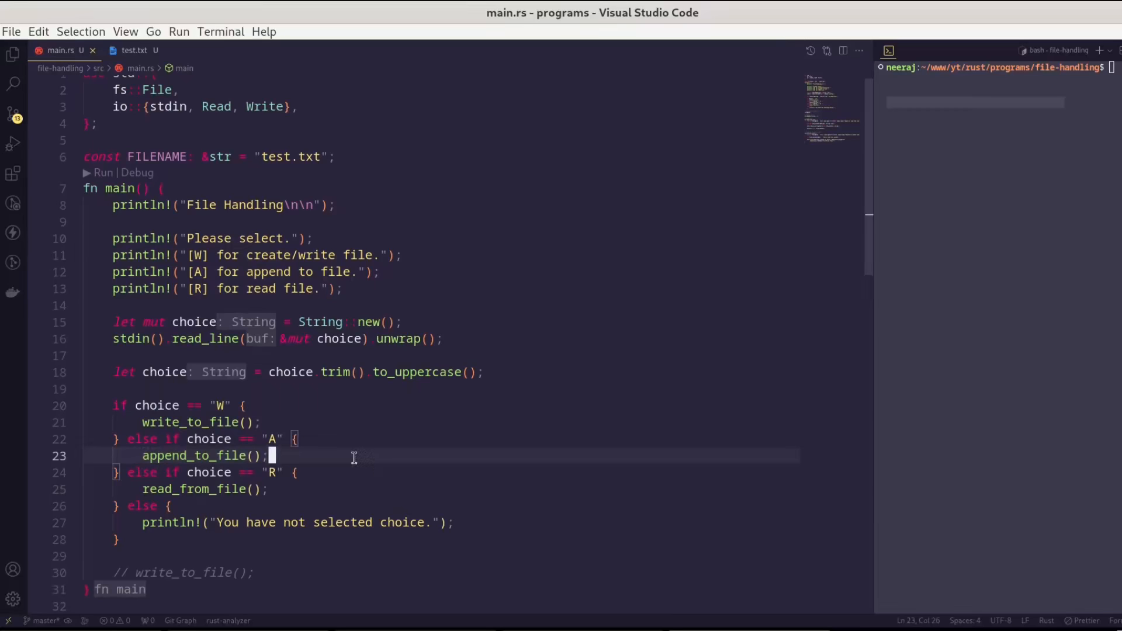
# - Add fn get_file_content() -> String reading a line with stdin().read_line().unwrap()
pyautogui.scroll(-3)
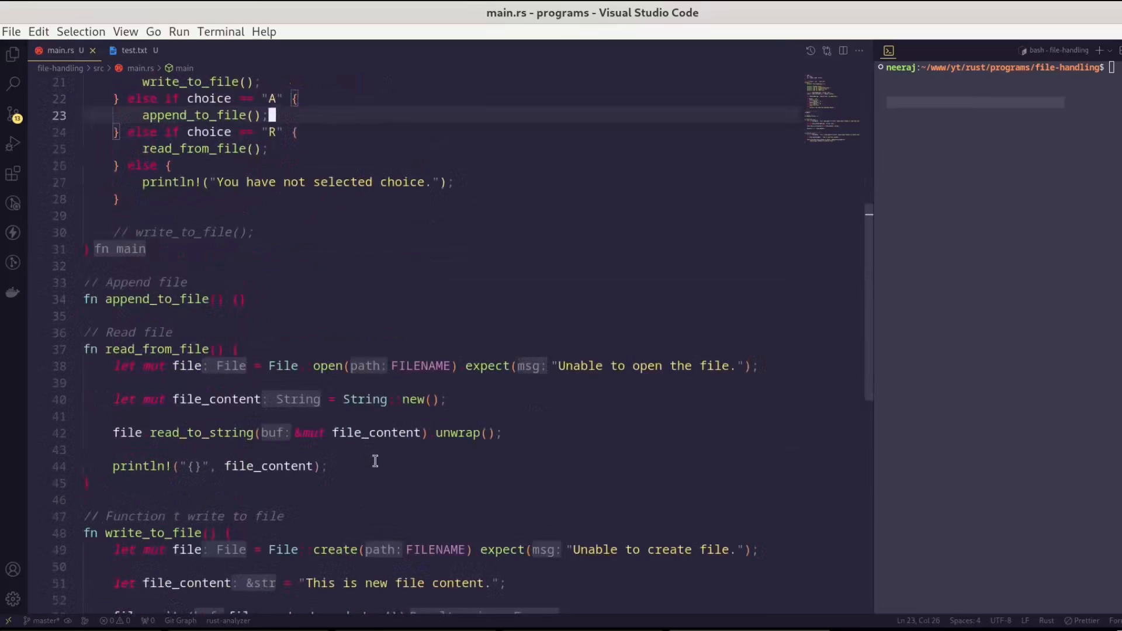
pyautogui.scroll(-3)
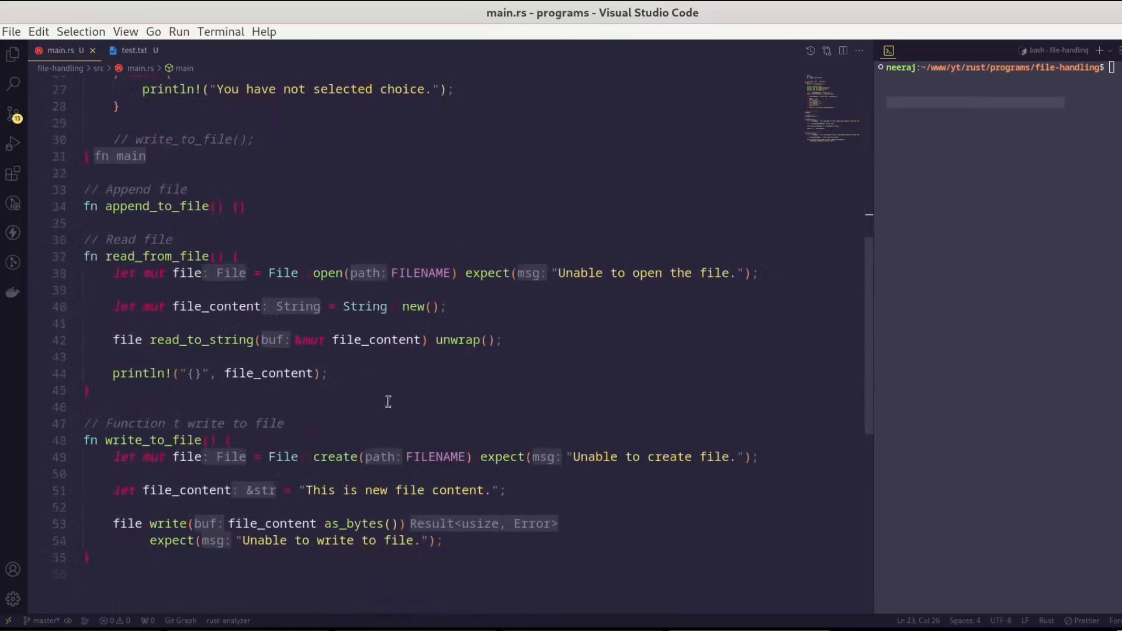
pyautogui.scroll(-3)
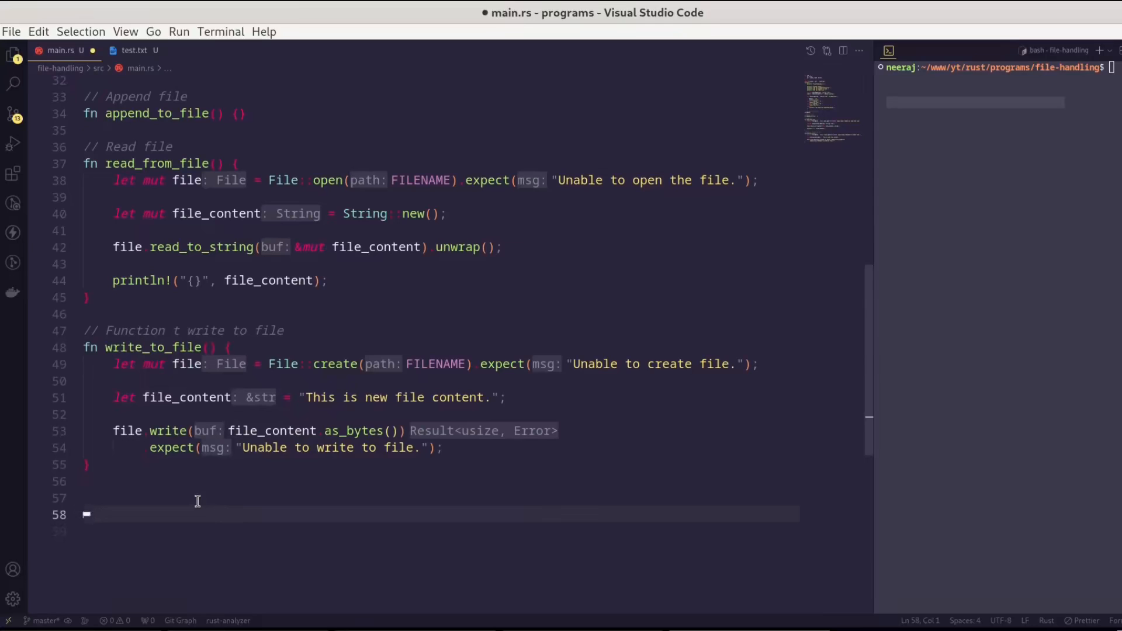
pyautogui.write('fn get_file_content() -> String{')
pyautogui.write('let mut input = String::new(')
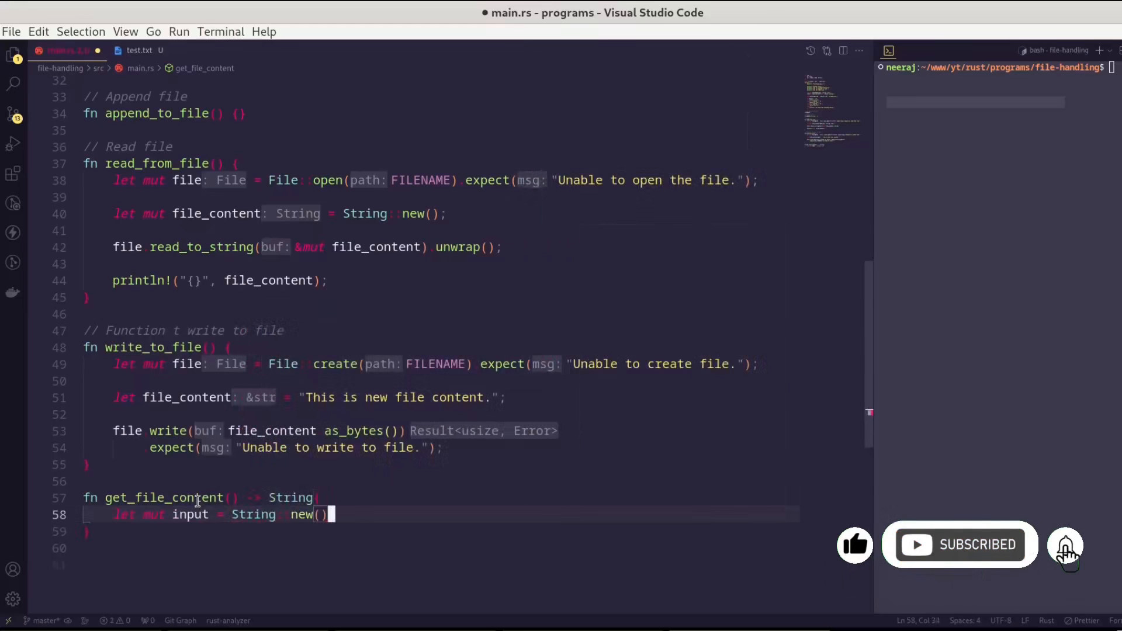
pyautogui.write('stdin')
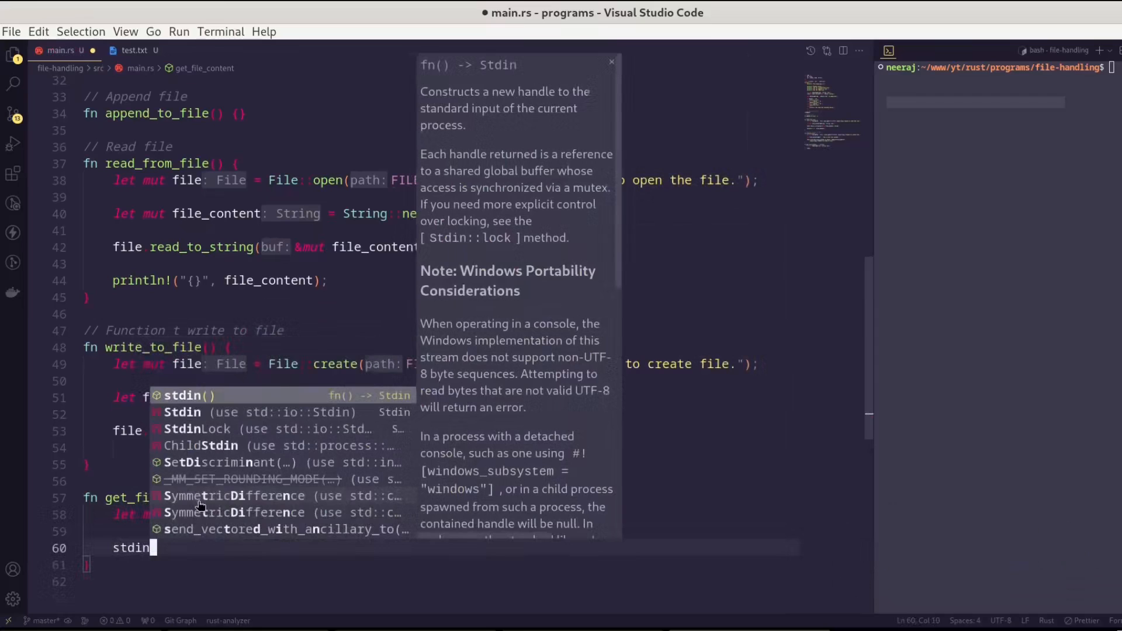
pyautogui.write('() read_')
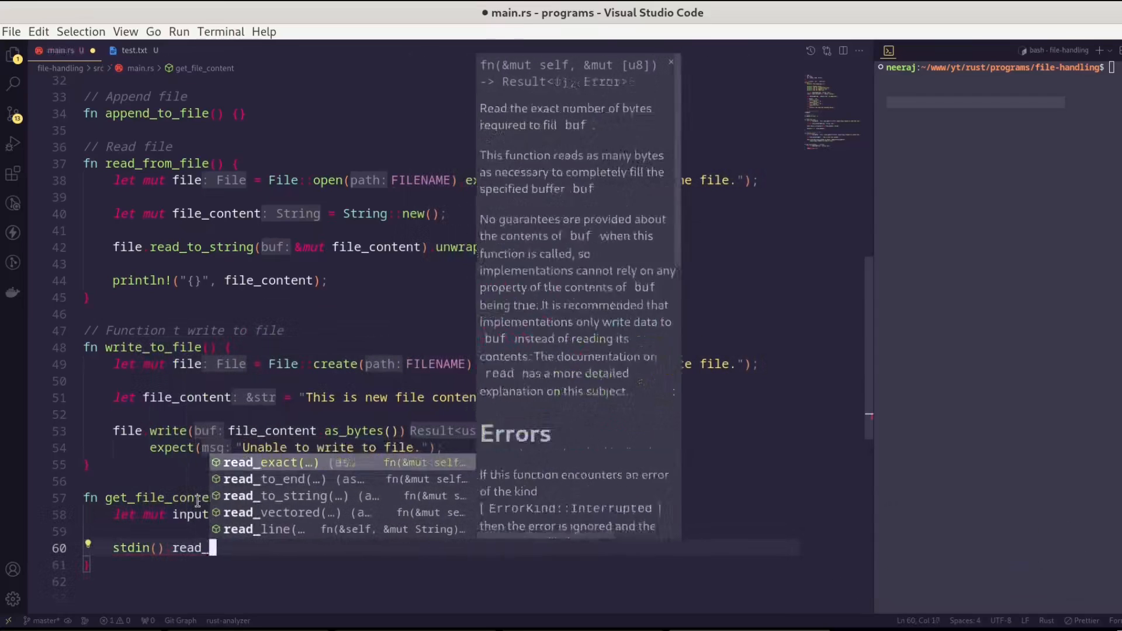
pyautogui.click(264, 529)
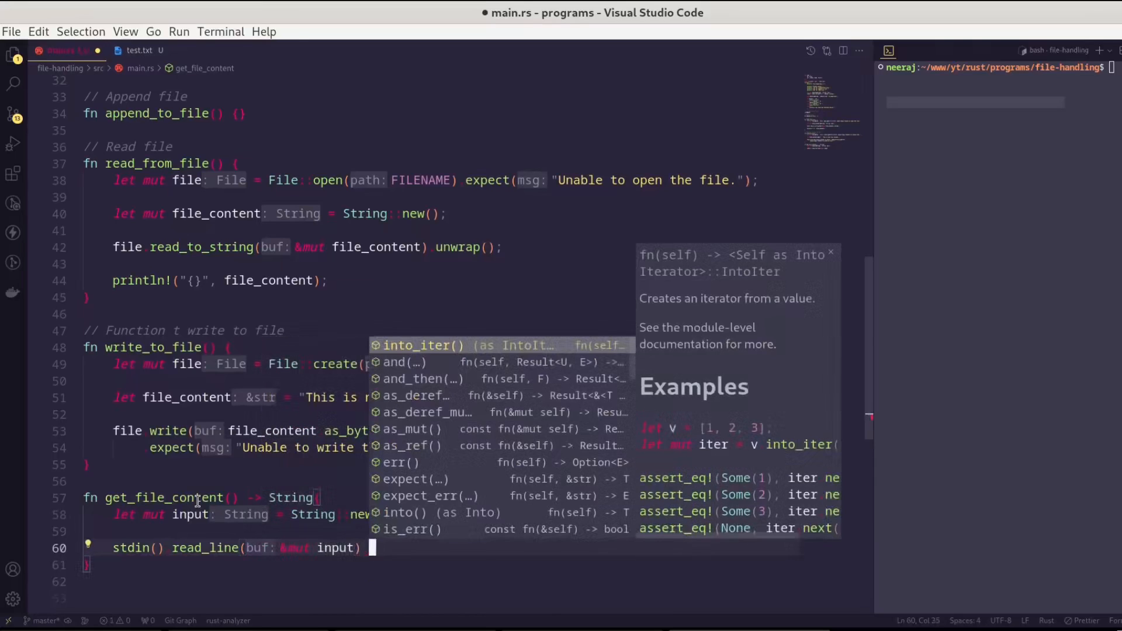
pyautogui.write('unwrap();')
pyautogui.click(474, 581)
pyautogui.write('input')
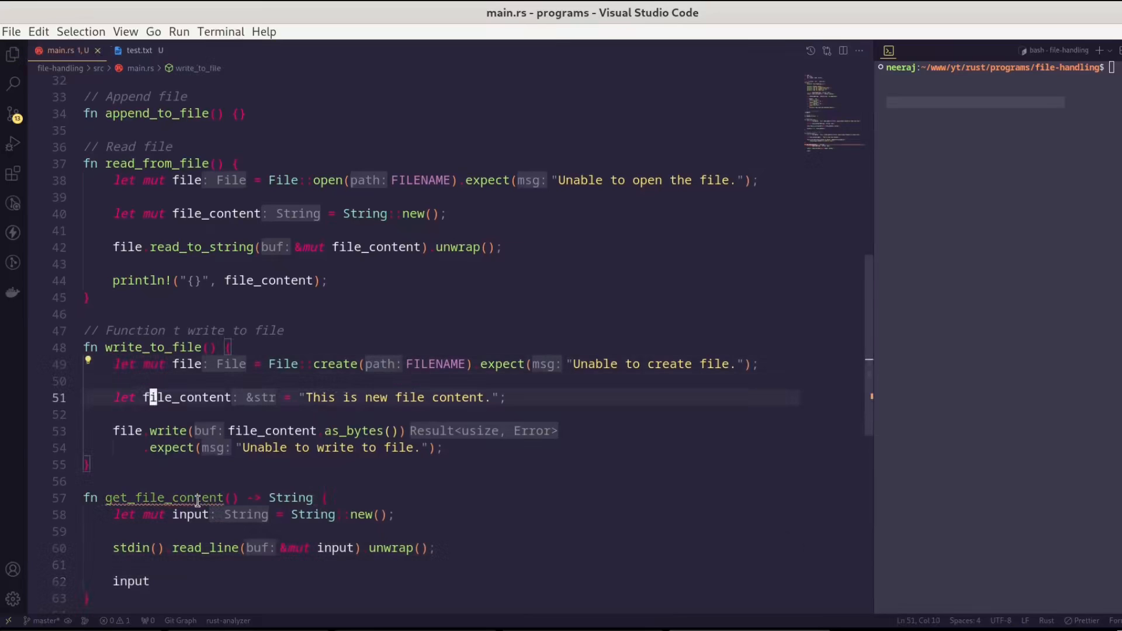
# - Replace write_to_file's hardcoded content with a String from get_file_content()
pyautogui.click(360, 397)
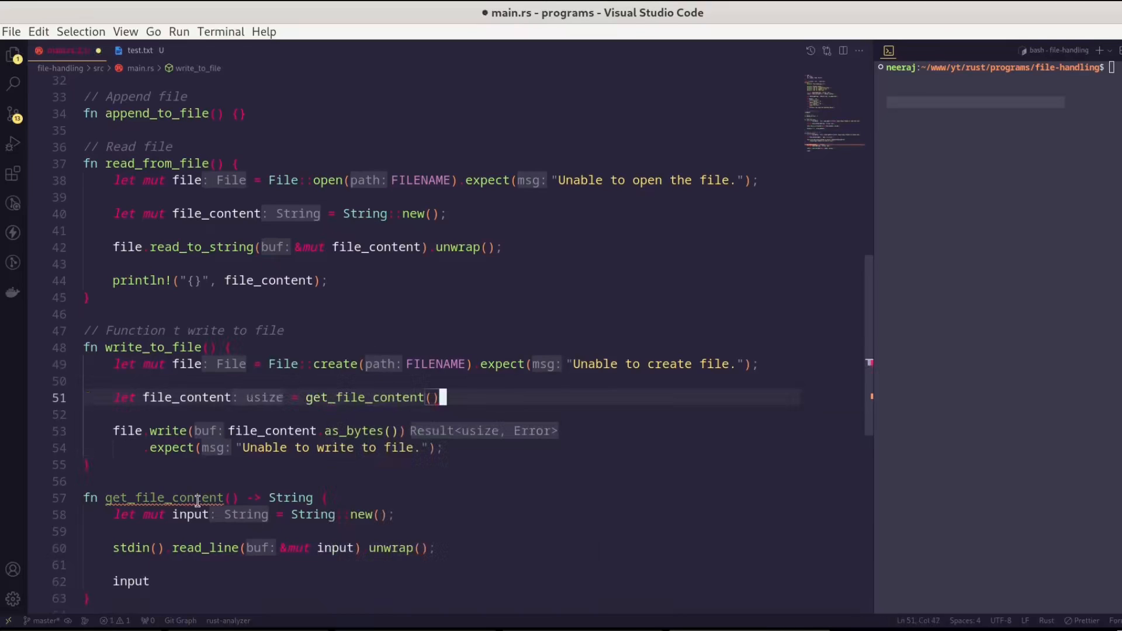
pyautogui.write('String;')
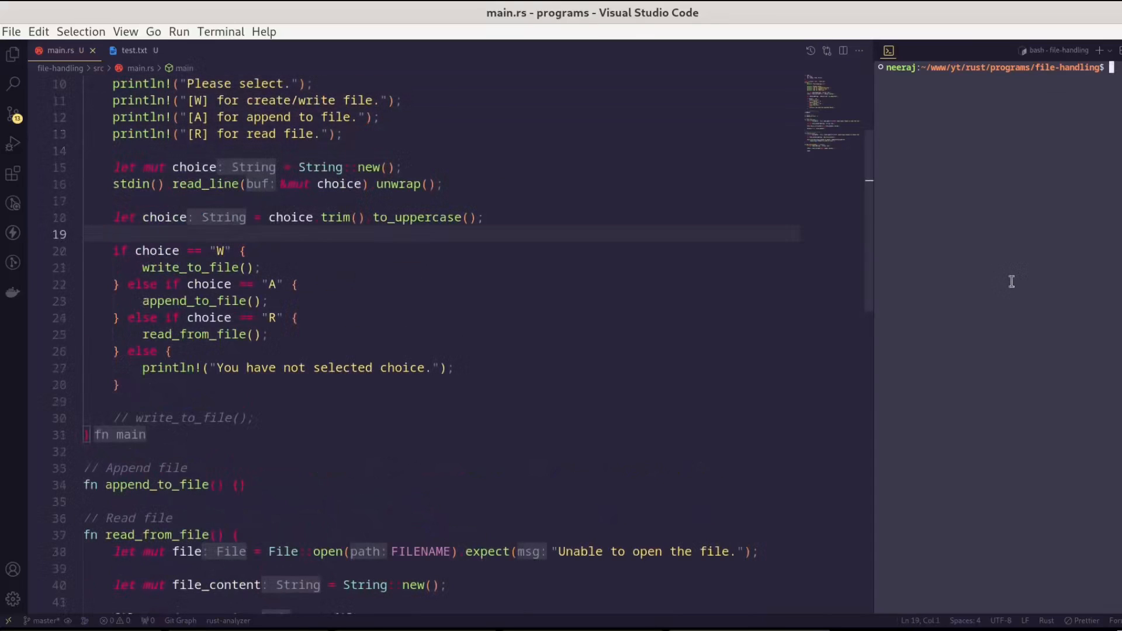
# - Run cargo run with r, then add a println! Your file content header to read_from_file
pyautogui.write('cargo run')
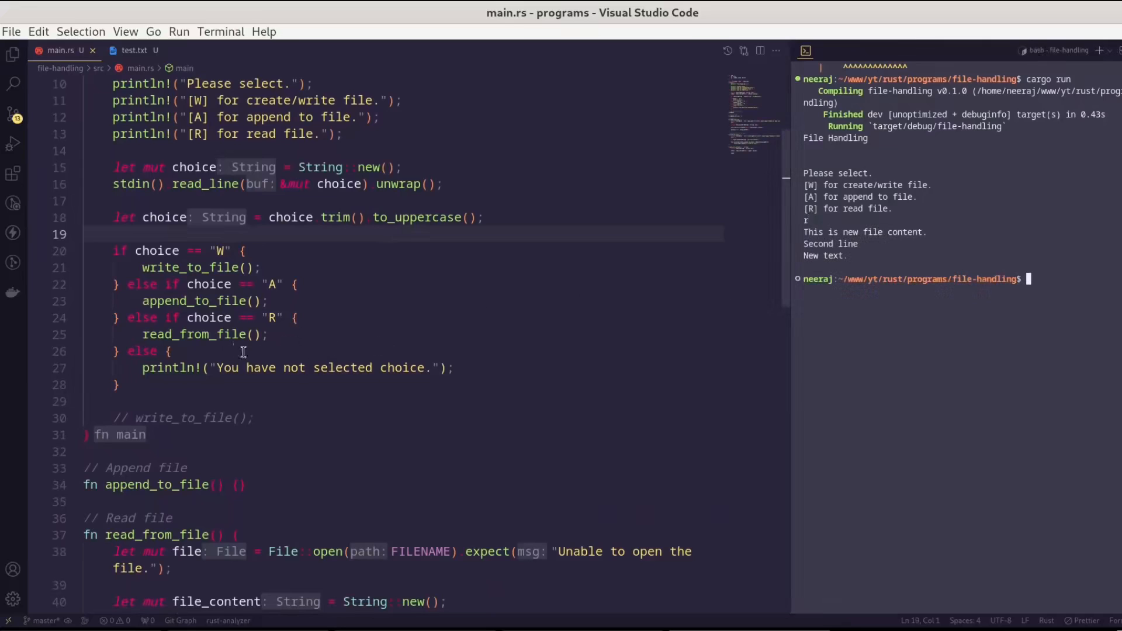
pyautogui.scroll(-3)
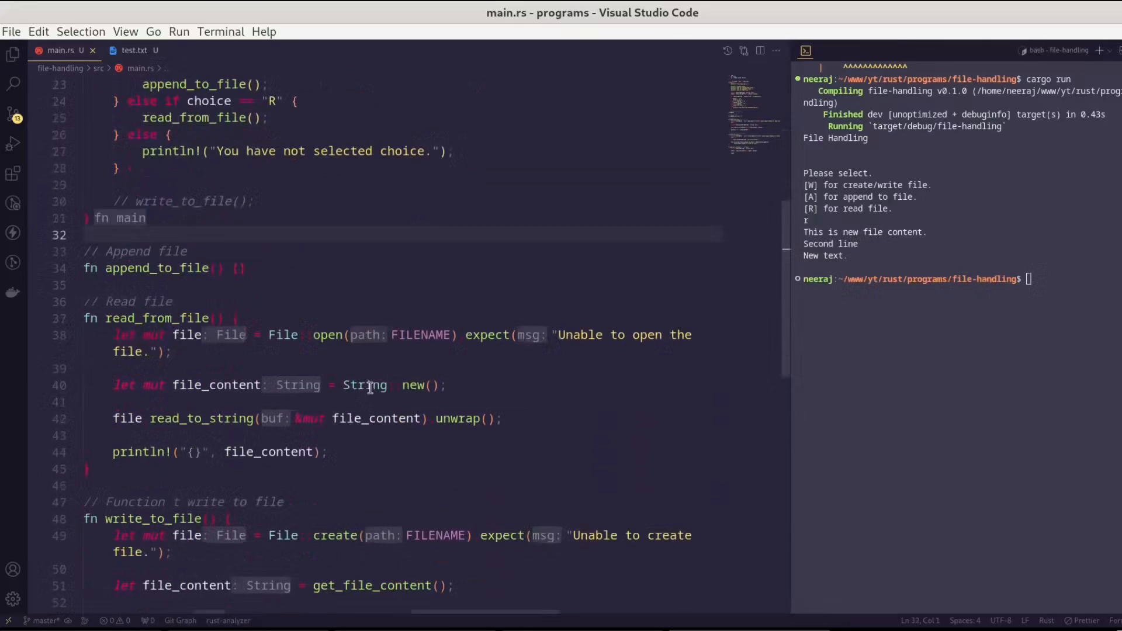
pyautogui.press('Enter')
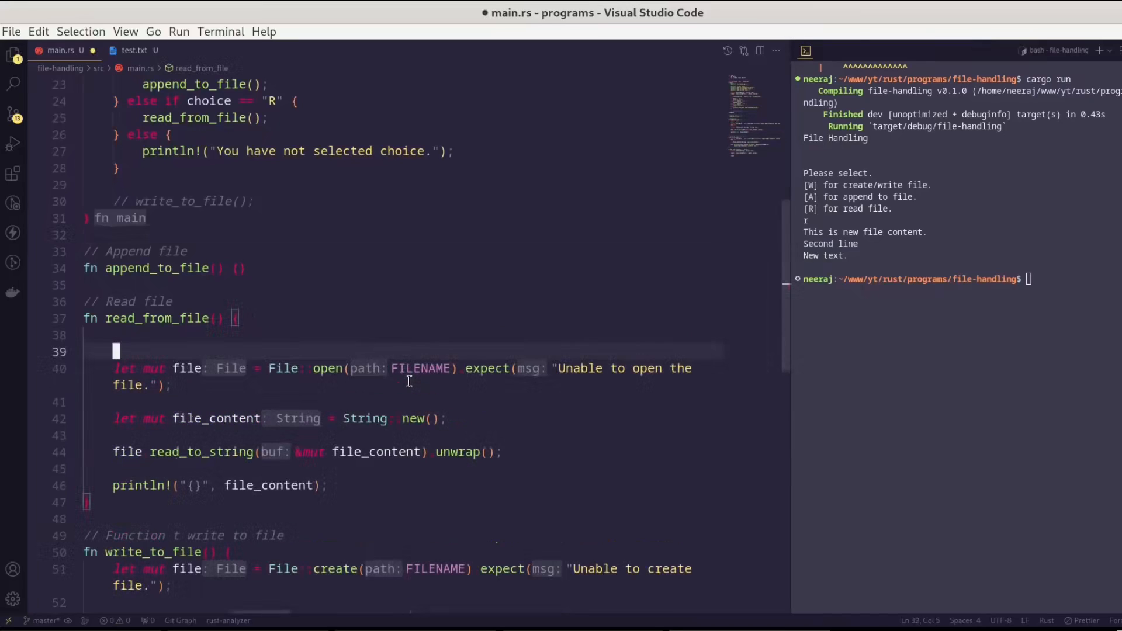
pyautogui.write('println!("------------------Your ");')
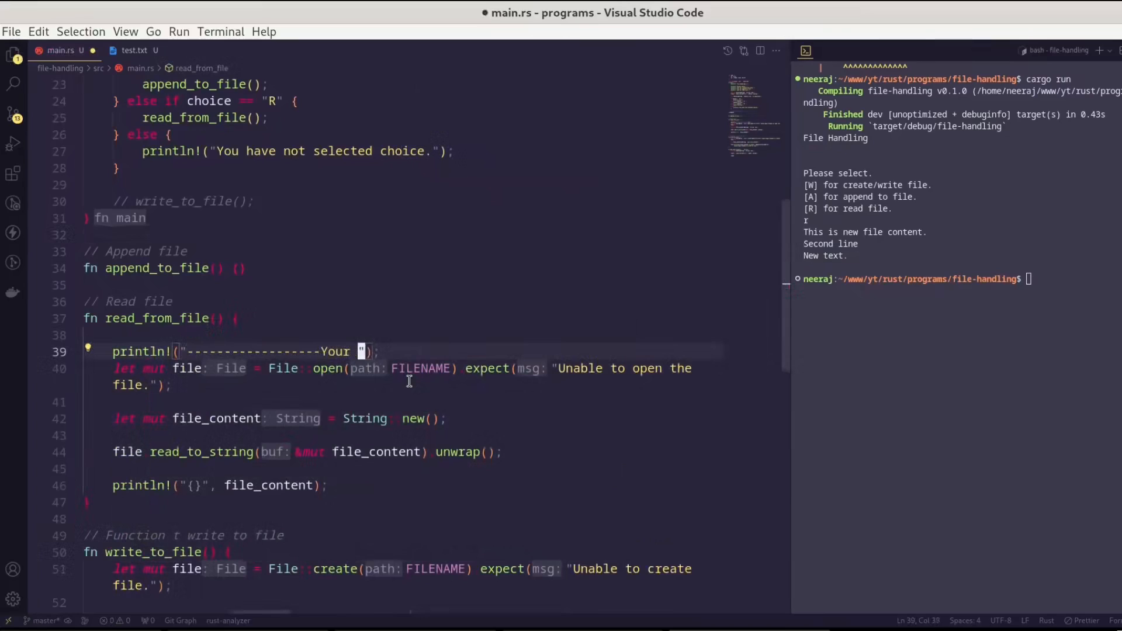
pyautogui.write('file content-------------------')
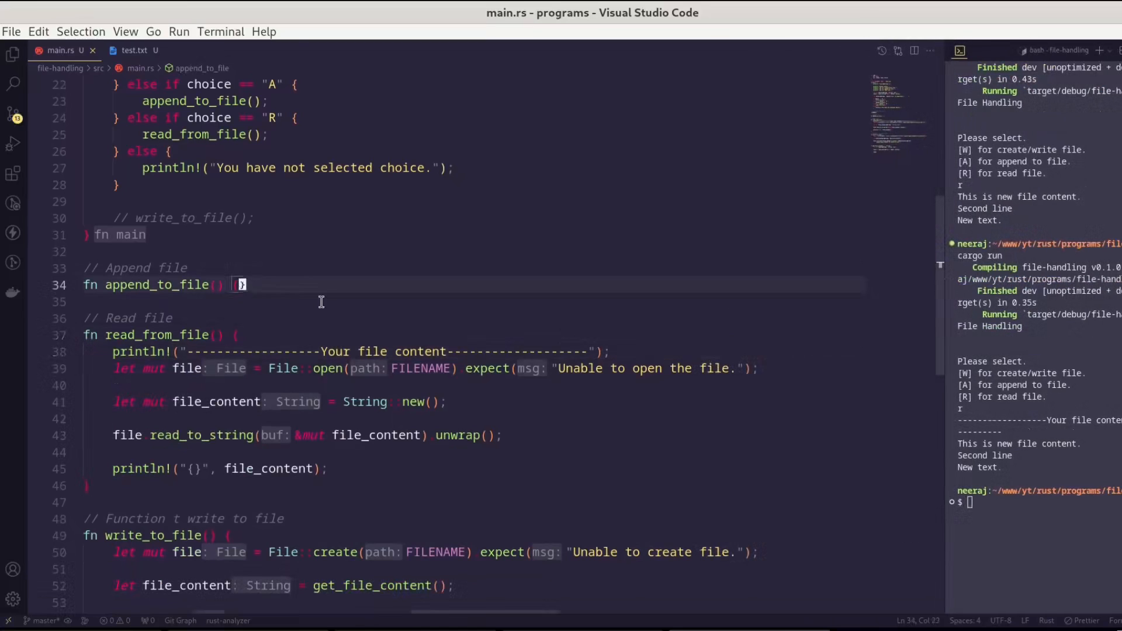
# - Open the file in append_to_file via fs::OpenOptions::new().append(true).open(FILENAME).expect()
pyautogui.press('Enter')
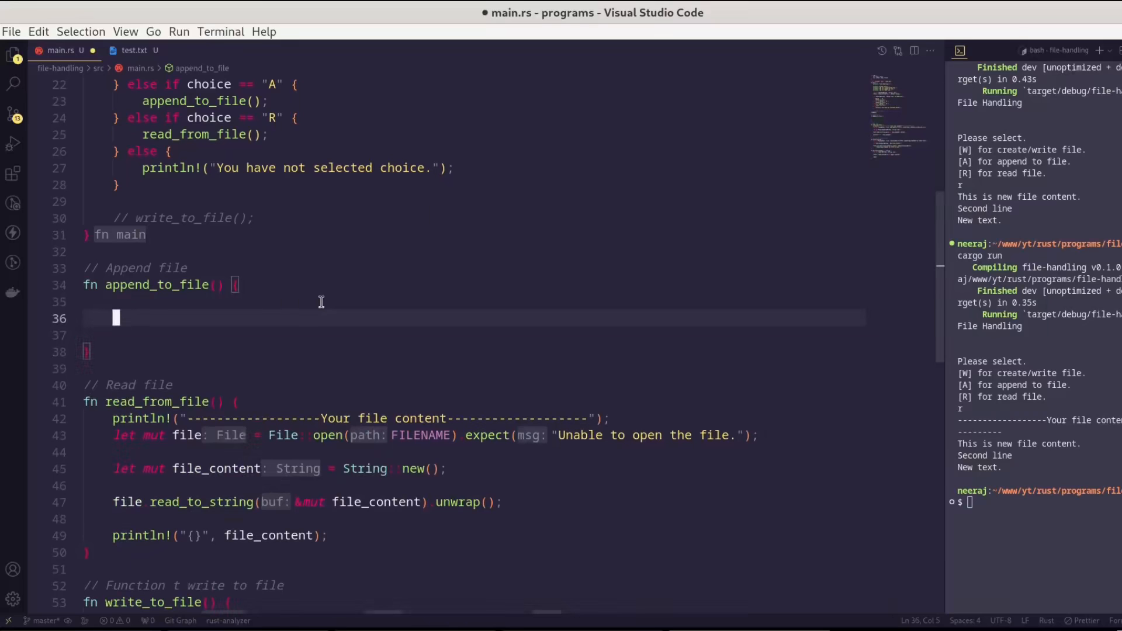
pyautogui.write('let file')
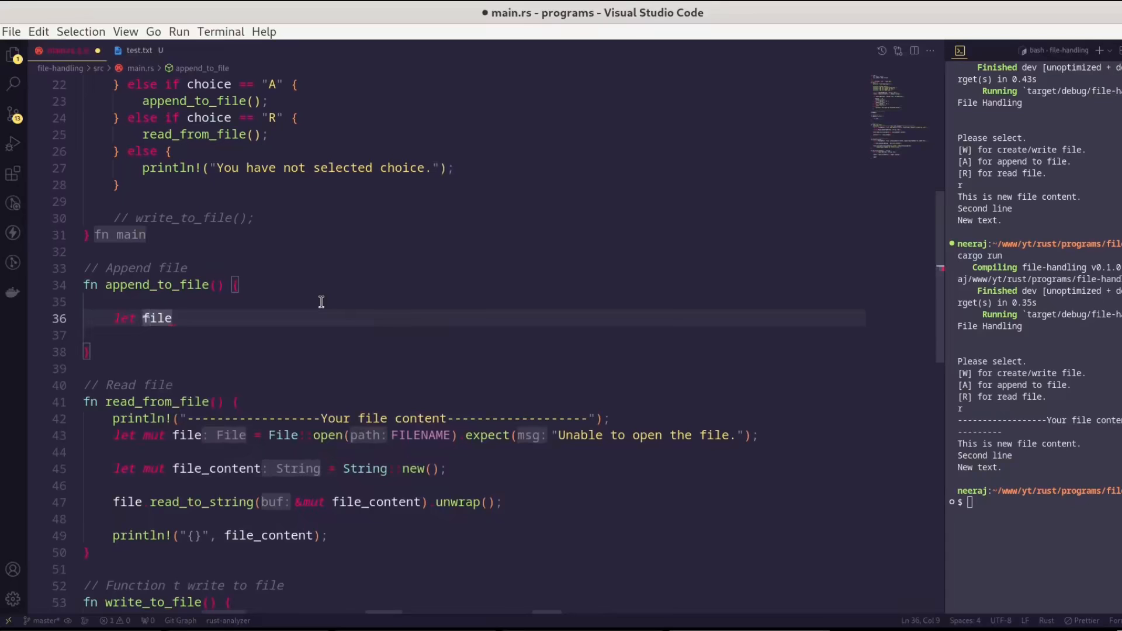
pyautogui.write('mut file =')
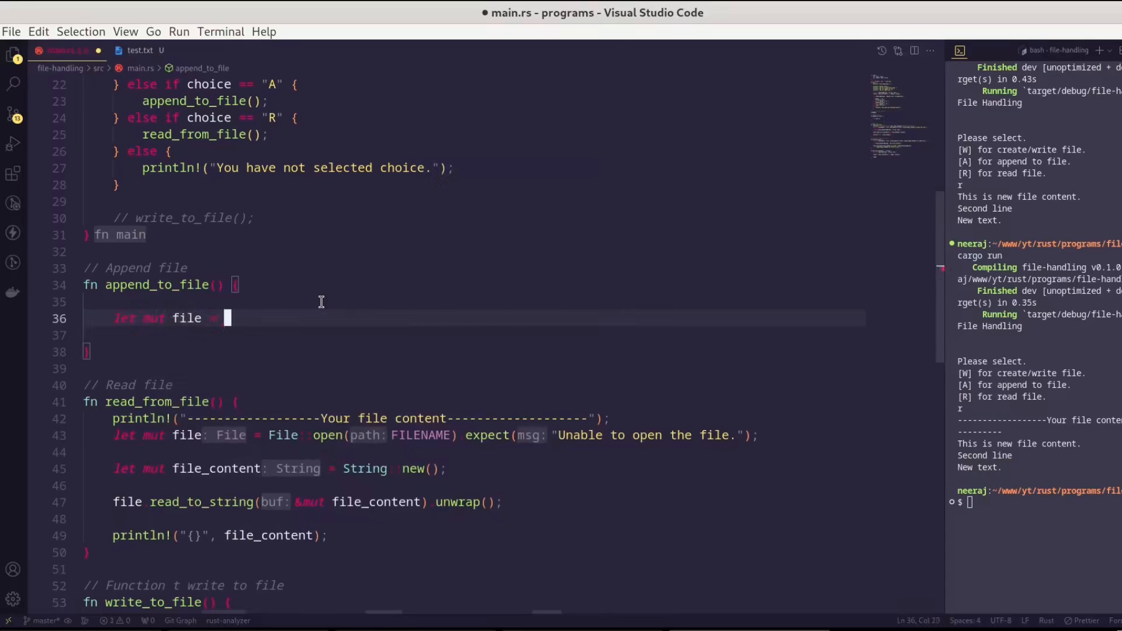
pyautogui.write('fs::OpenOptions::new().appe')
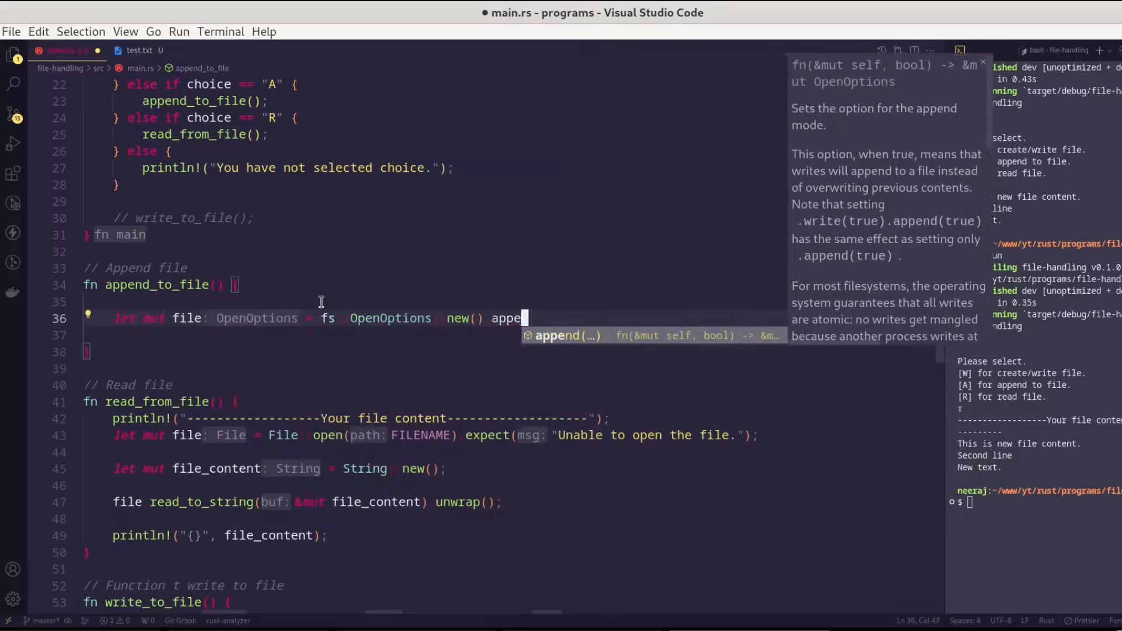
pyautogui.press('Tab')
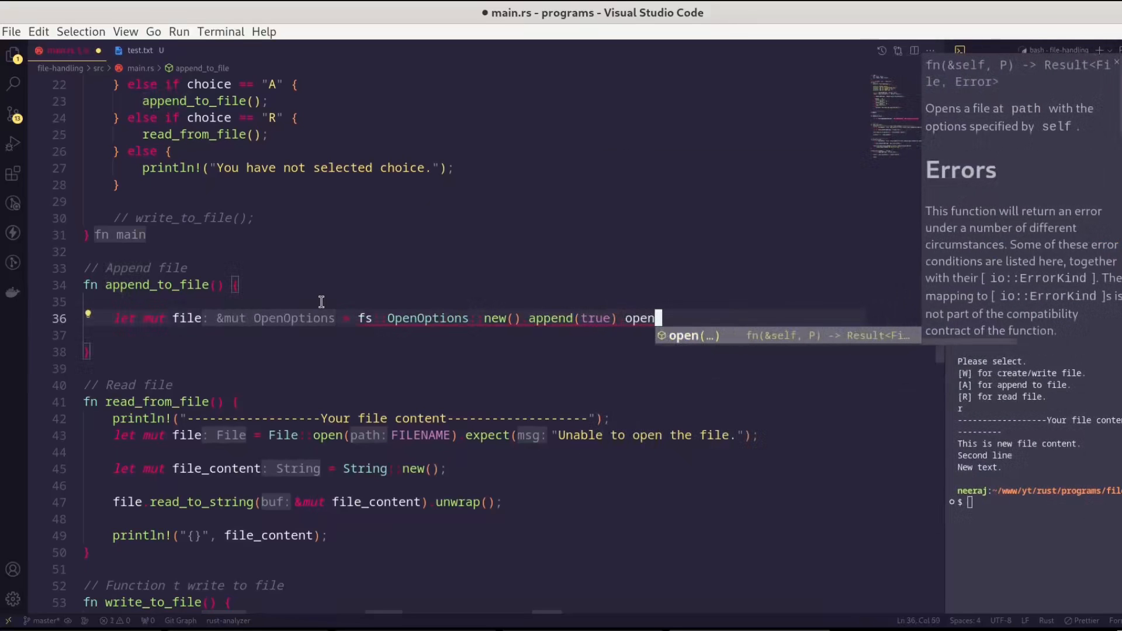
pyautogui.write('(FILENAME')
pyautogui.write('expect("Unable to open file.");')
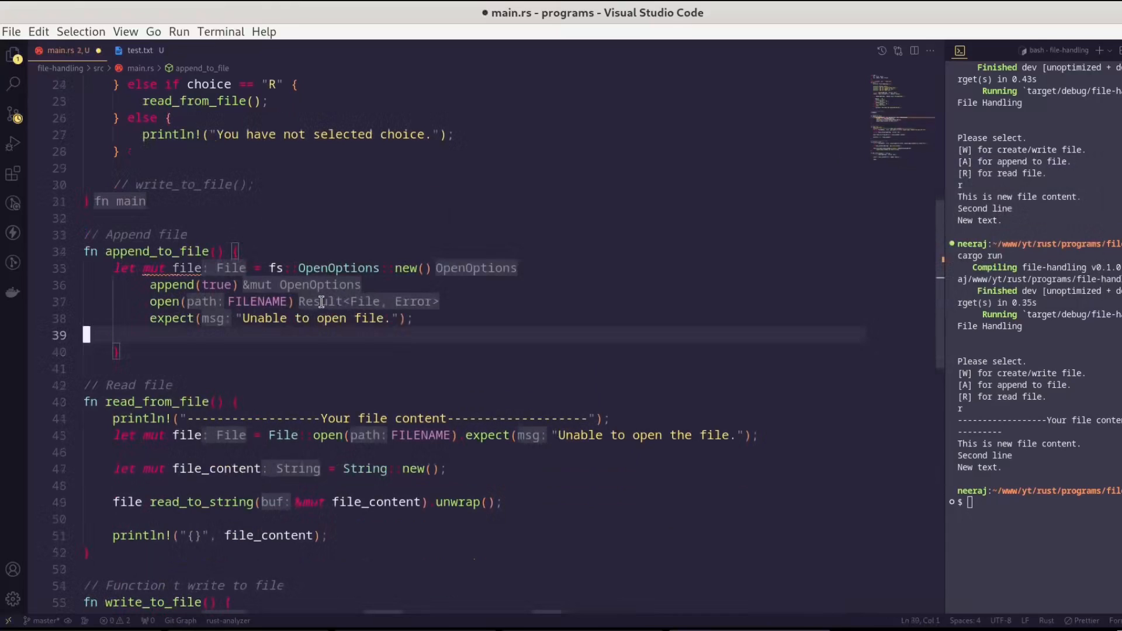
pyautogui.press('Enter')
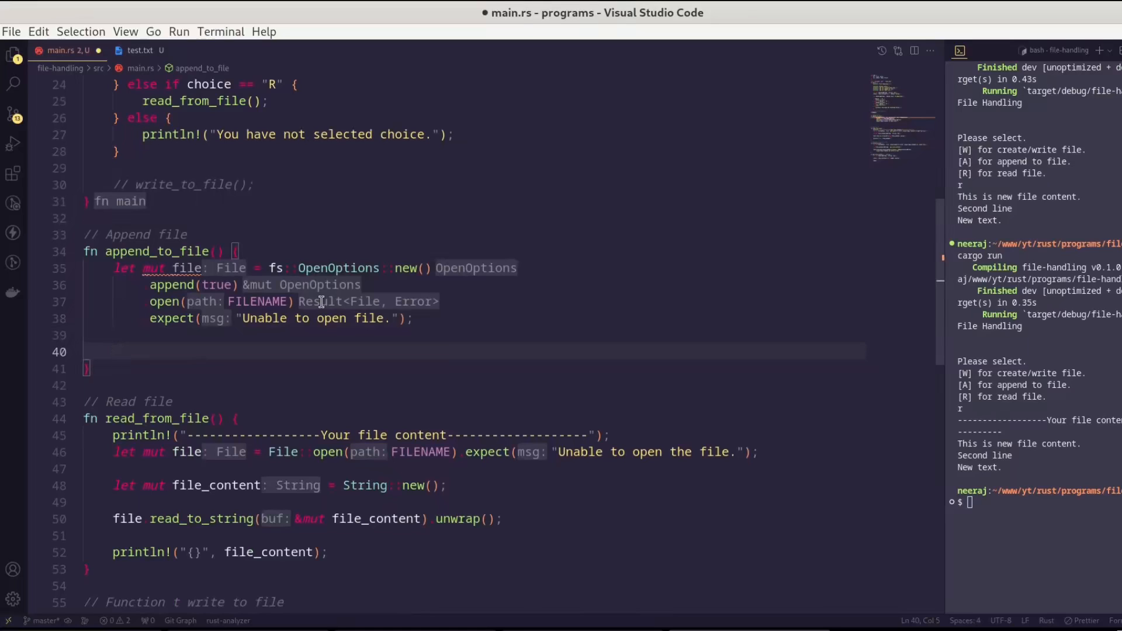
# - Get file_content from get_file_content(), write it as bytes with unwrap, then call read_from_file()
pyautogui.write('let')
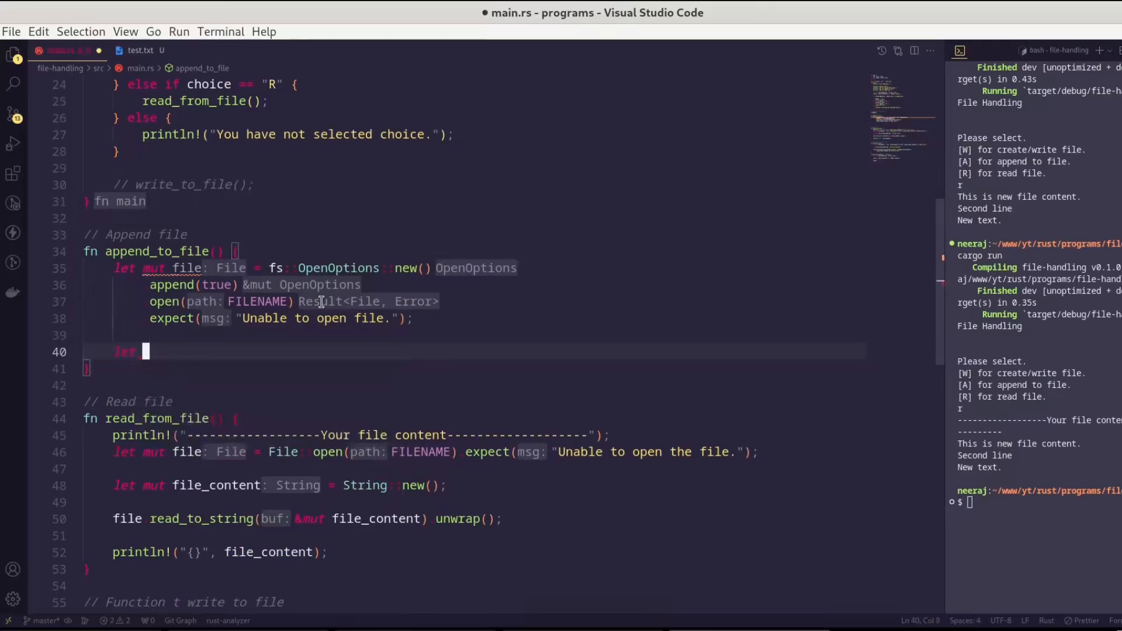
pyautogui.write('file_')
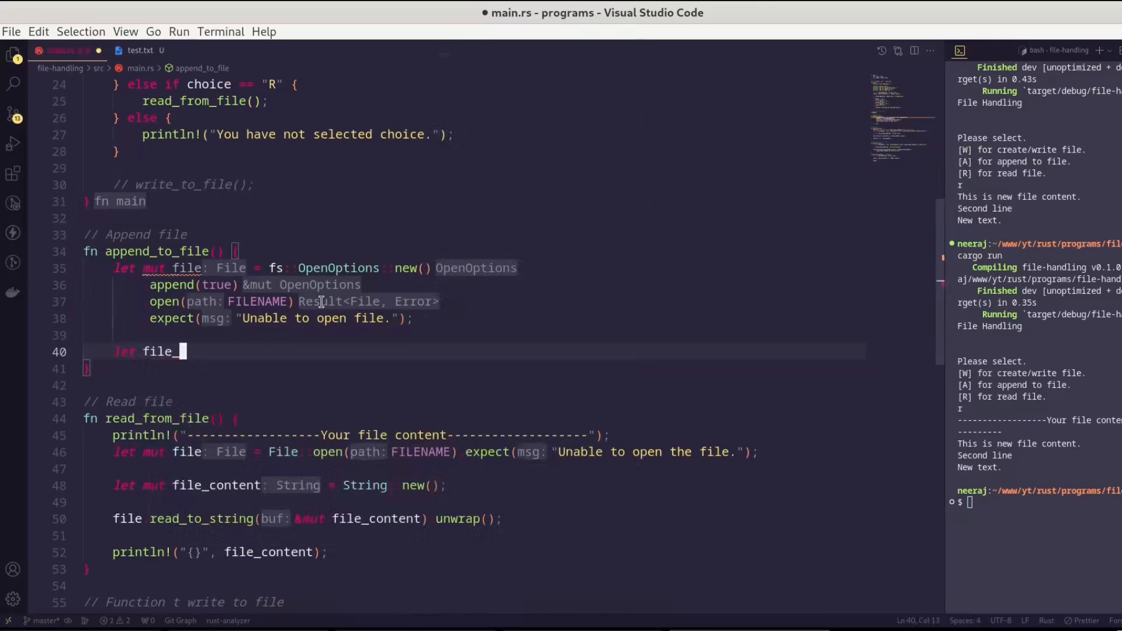
pyautogui.write('content')
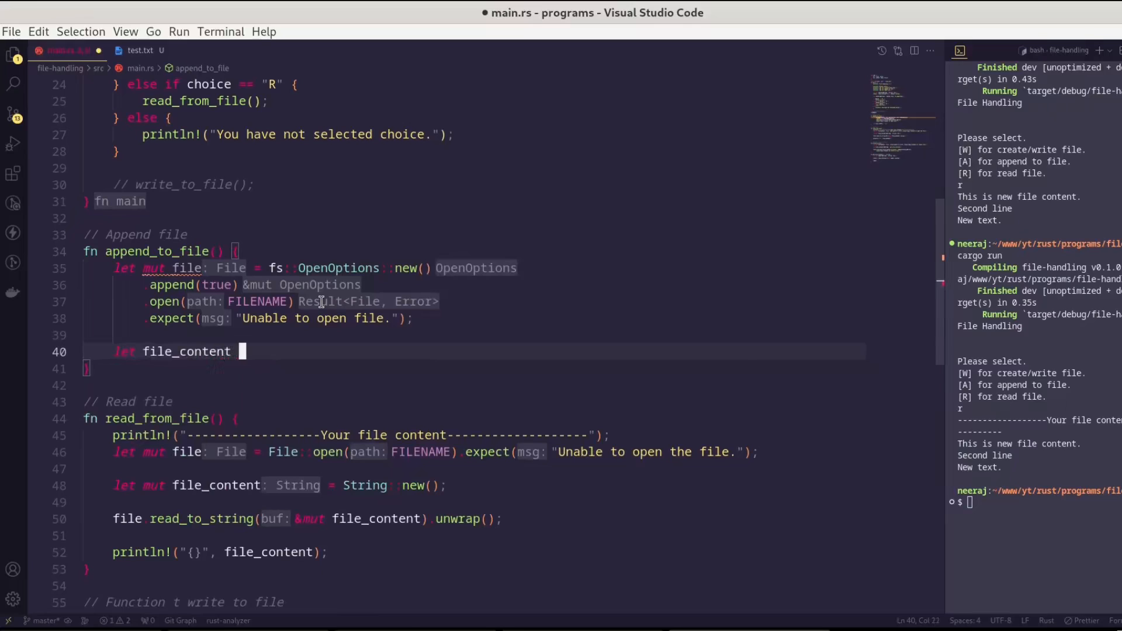
pyautogui.write(': String = get_file_content();')
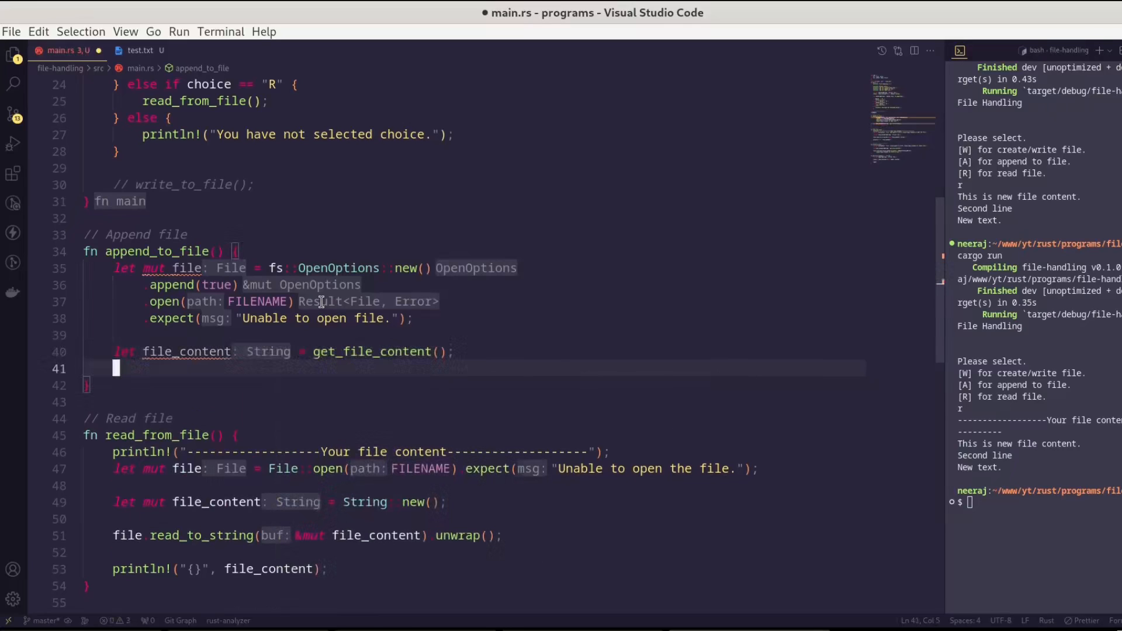
pyautogui.write('-')
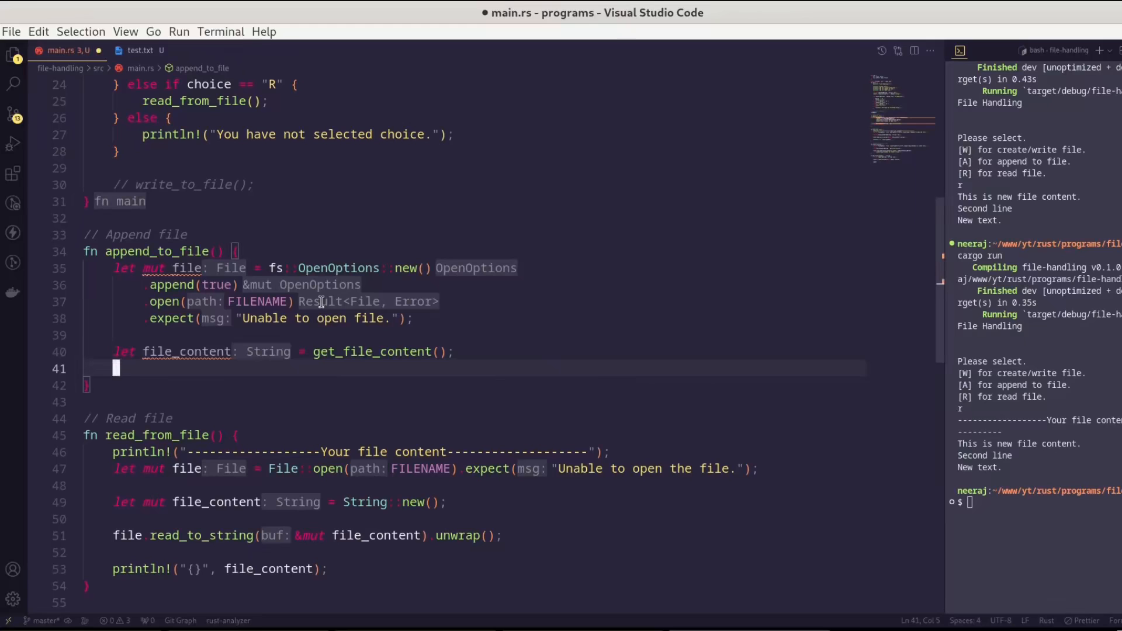
pyautogui.write('file.write(buf')
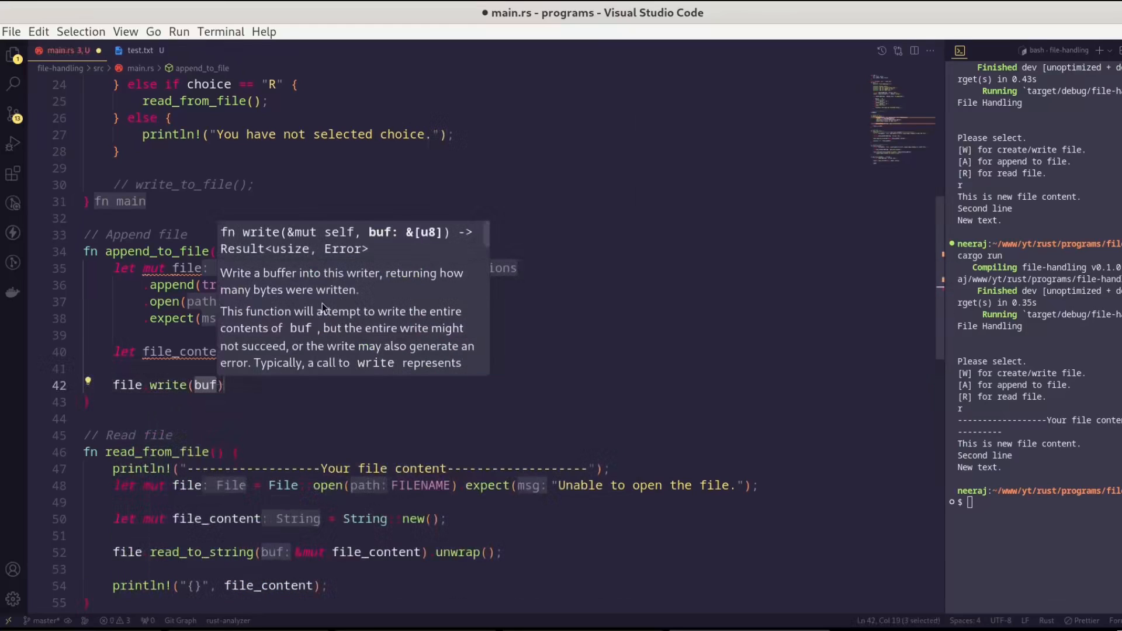
pyautogui.write('file_content.as_')
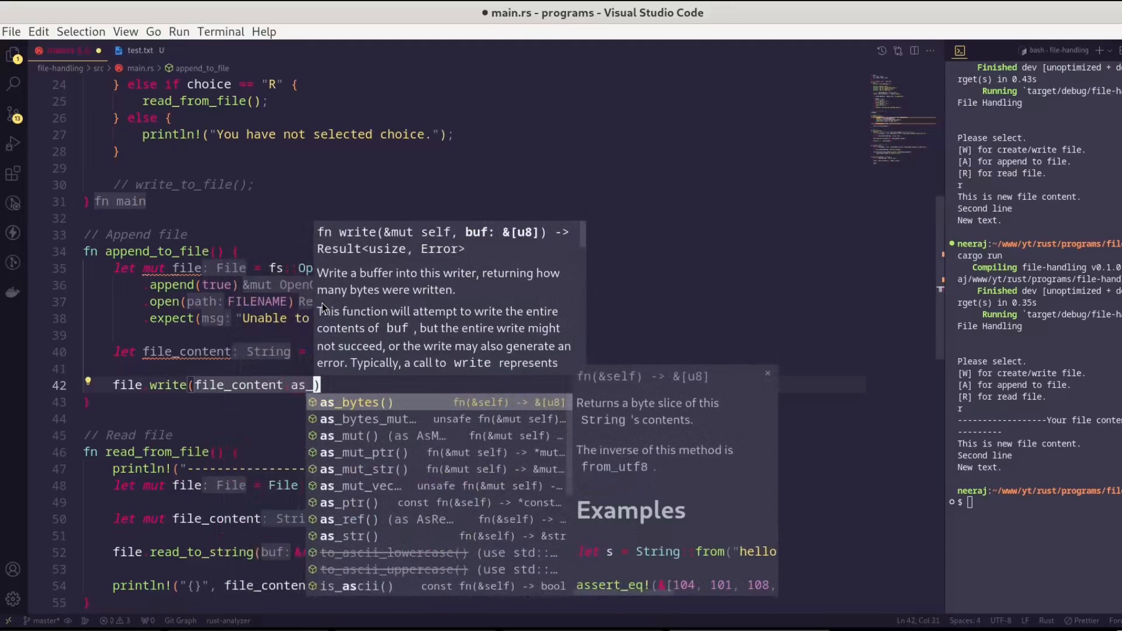
pyautogui.click(350, 402)
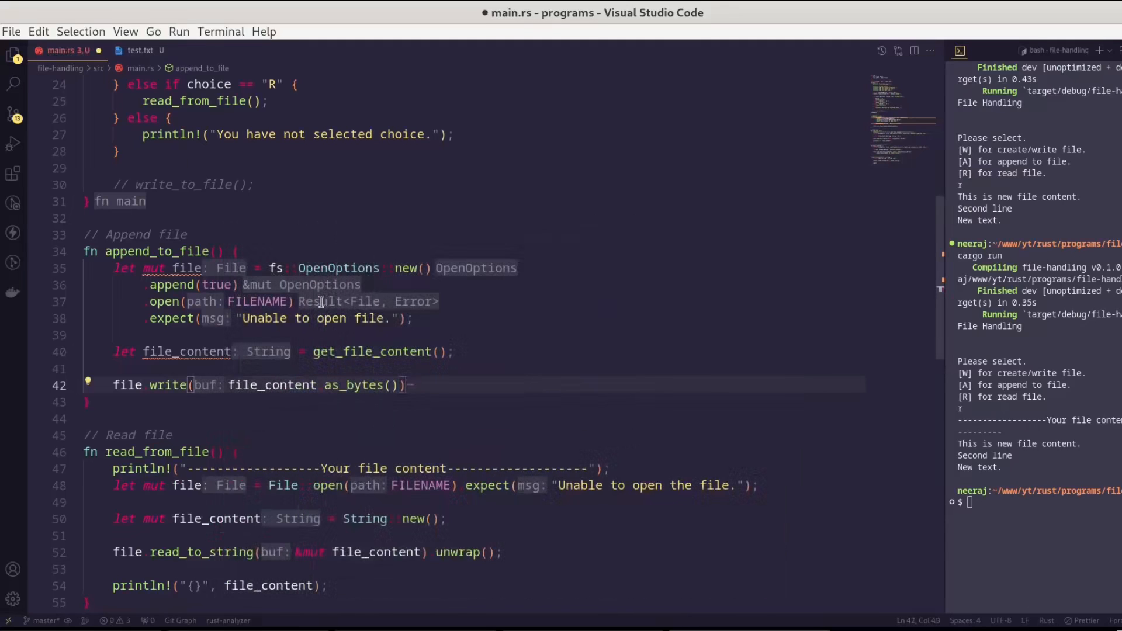
pyautogui.write('unwrap();')
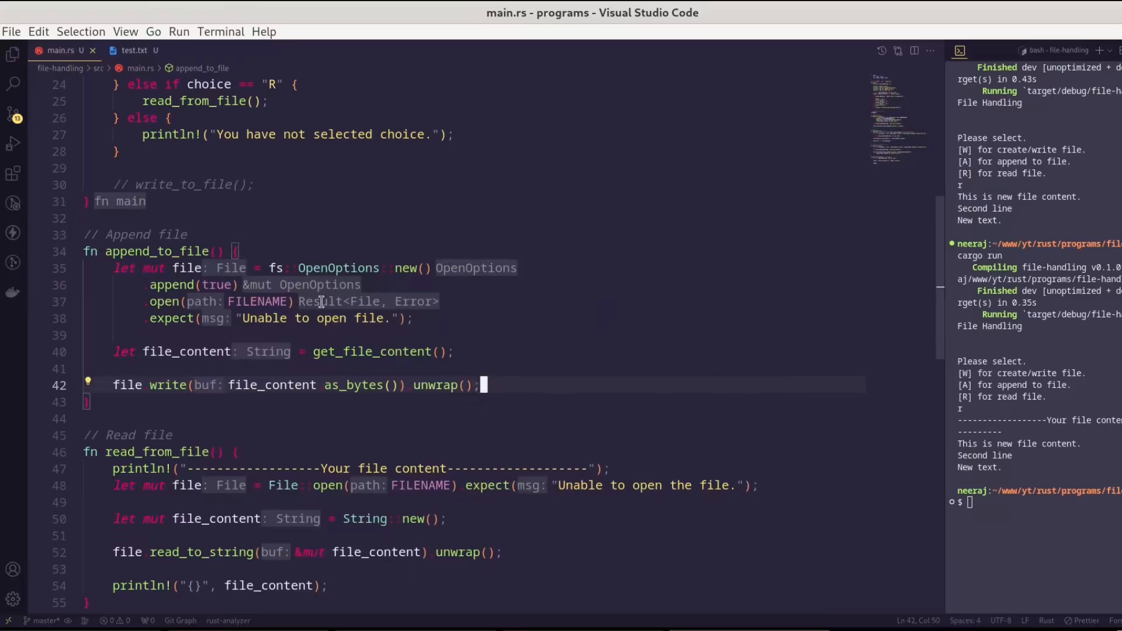
pyautogui.write('read_from_file()')
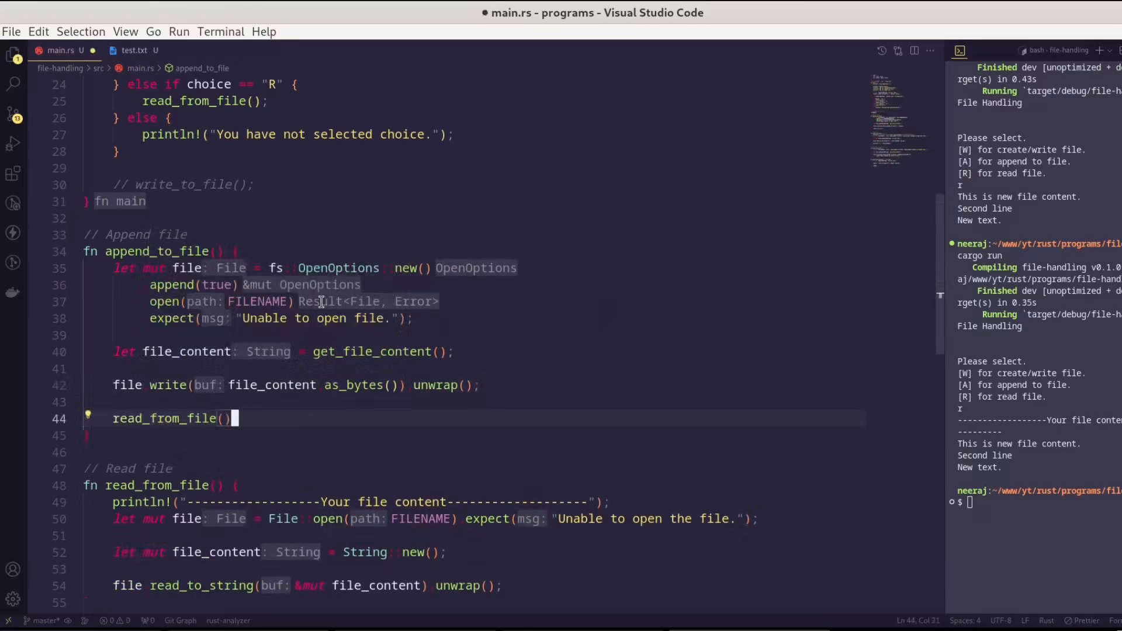
pyautogui.write(';')
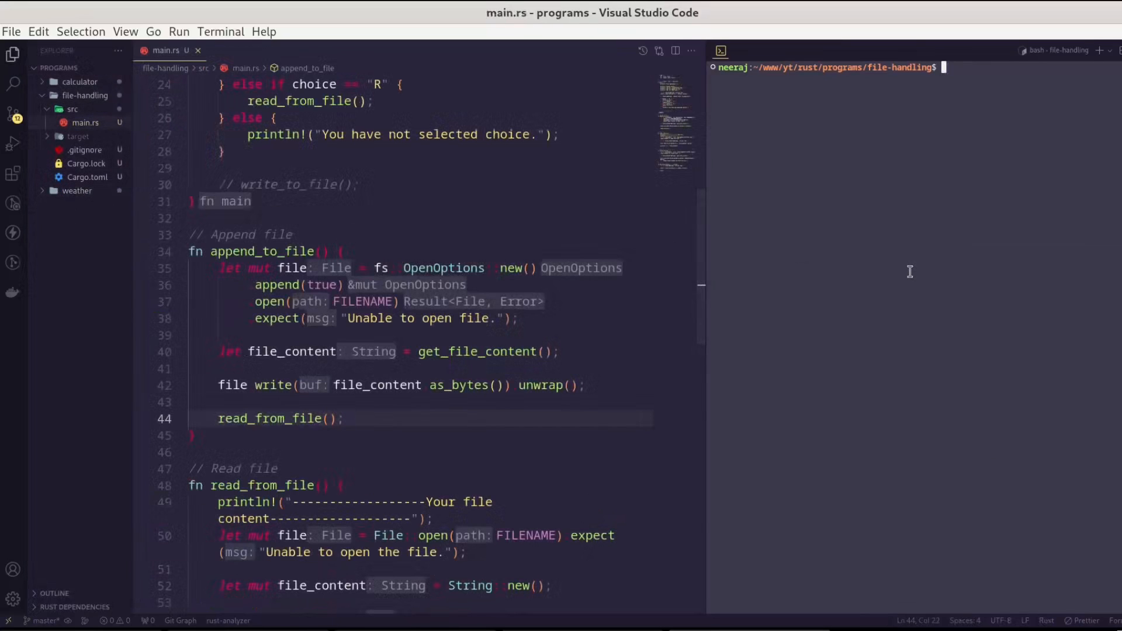
# - Run cargo run and choose a, hitting a panic because test.txt is missing
pyautogui.write('cargo run')
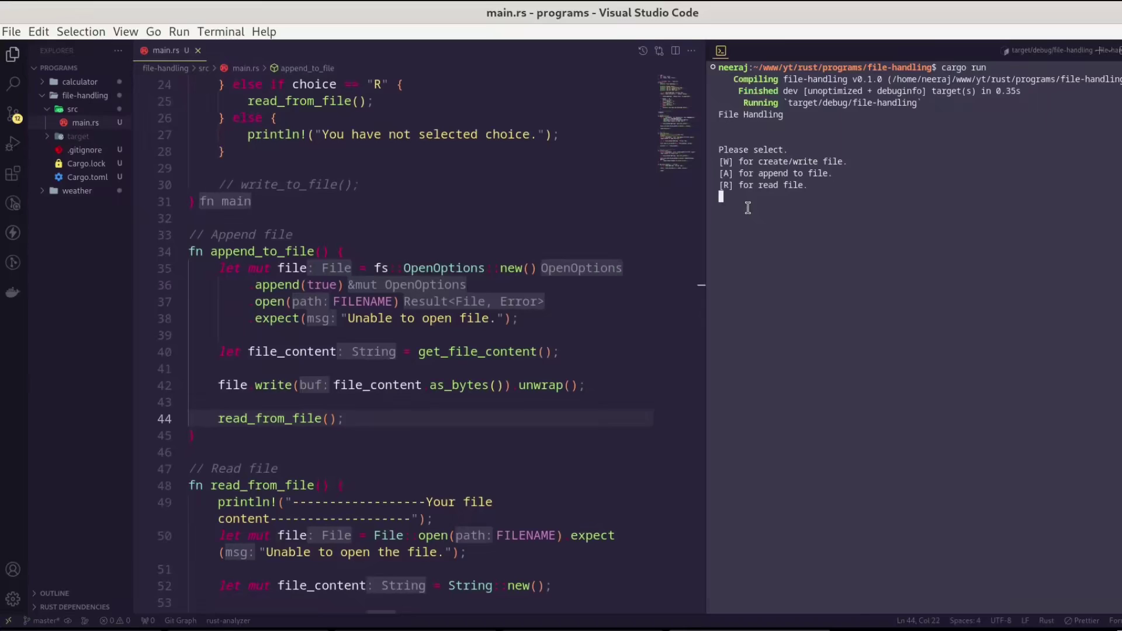
pyautogui.write('a')
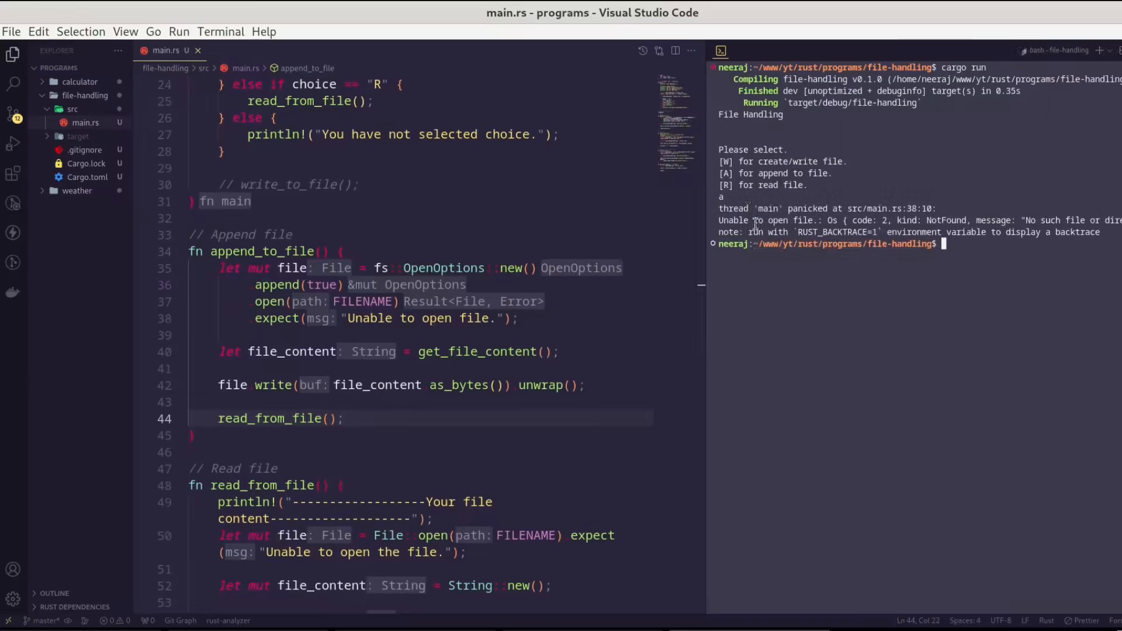
pyautogui.write('w')
pyautogui.write('print')
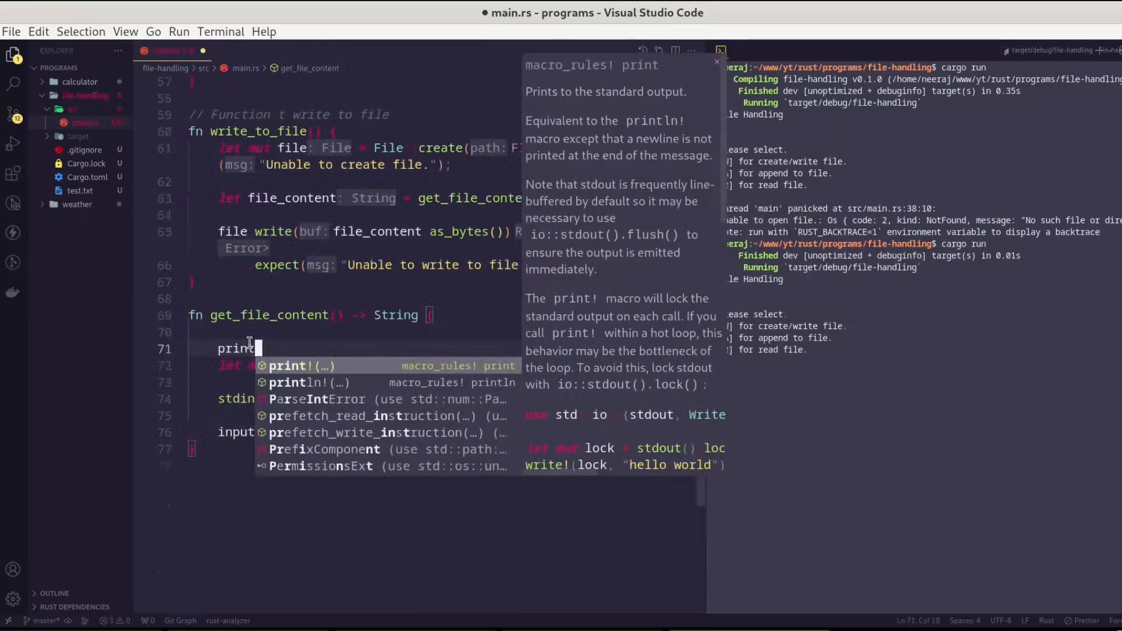
# - Add println!("Please provide content.") at the top of get_file_content and save
pyautogui.click(299, 382)
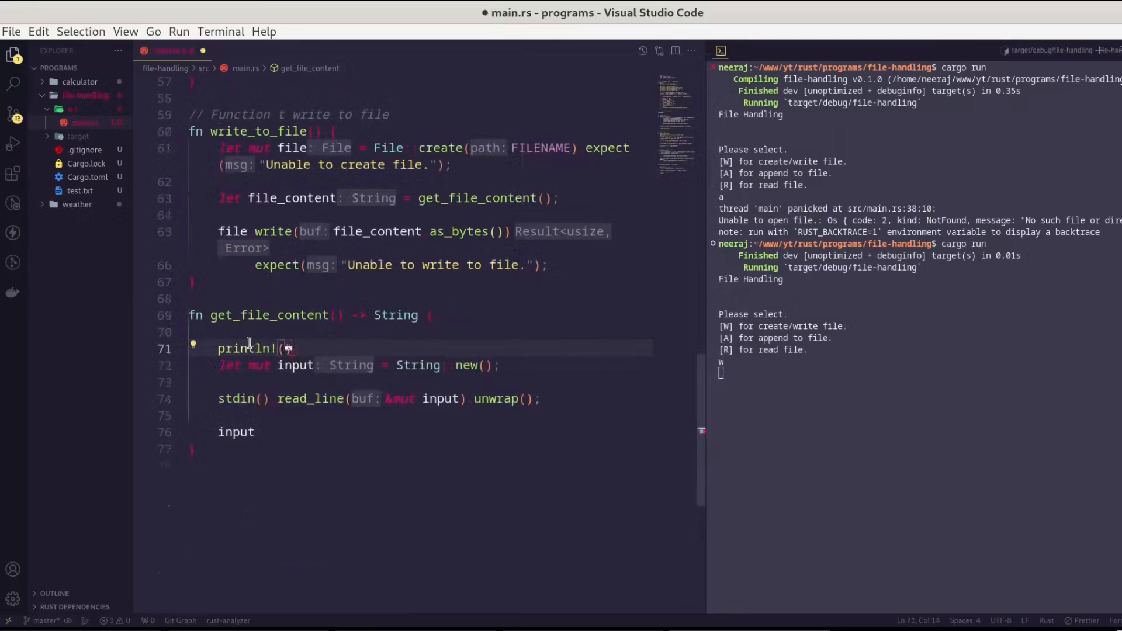
pyautogui.write('"Please "')
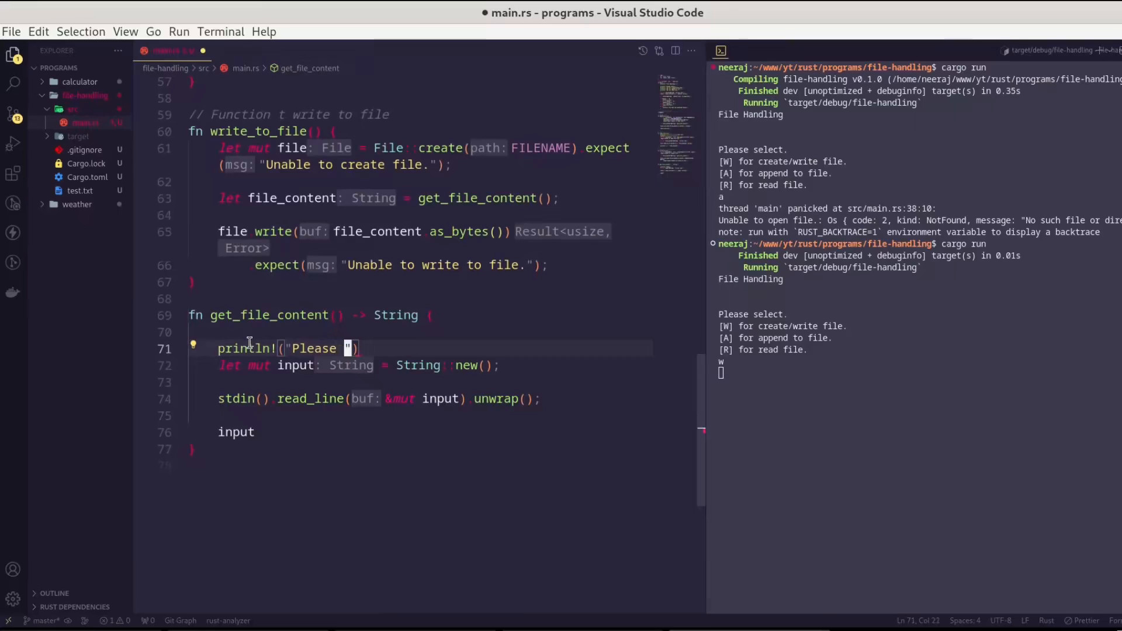
pyautogui.write('provide content.')
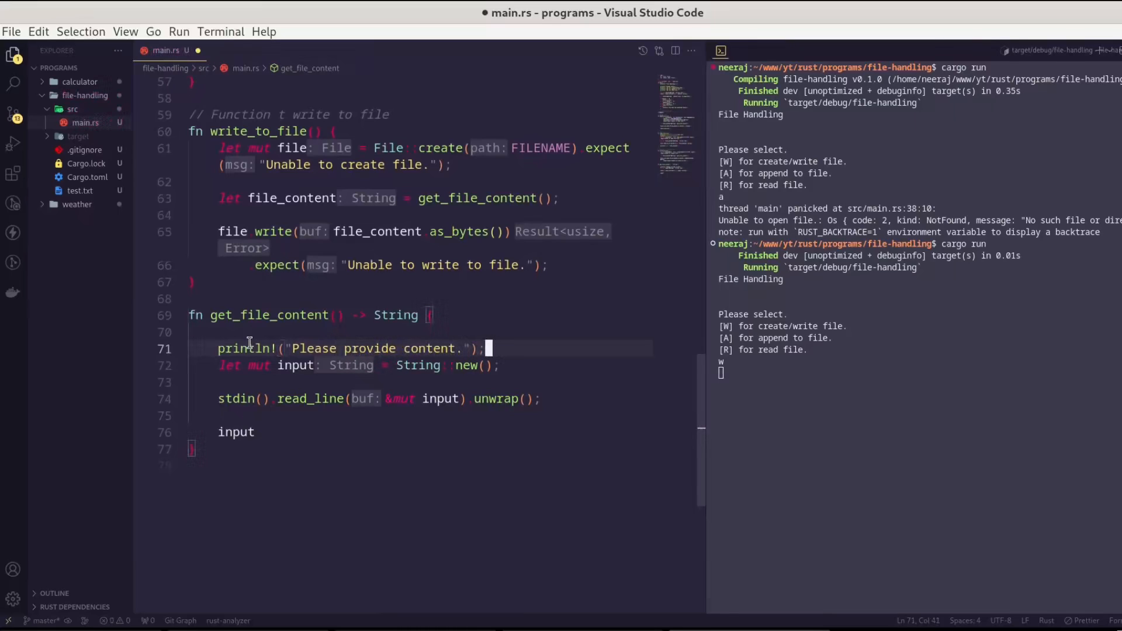
pyautogui.press('Ctrl+s')
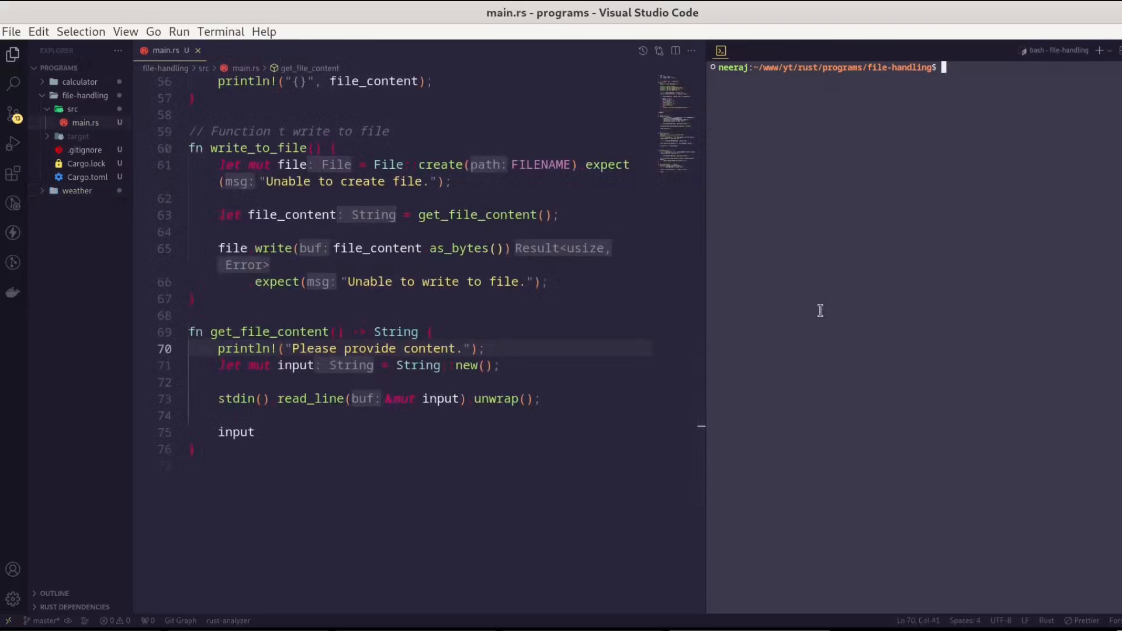
# - Run cargo run in write mode and enter "This is my first text." into test.txt
pyautogui.write('cargo run')
pyautogui.write('This is')
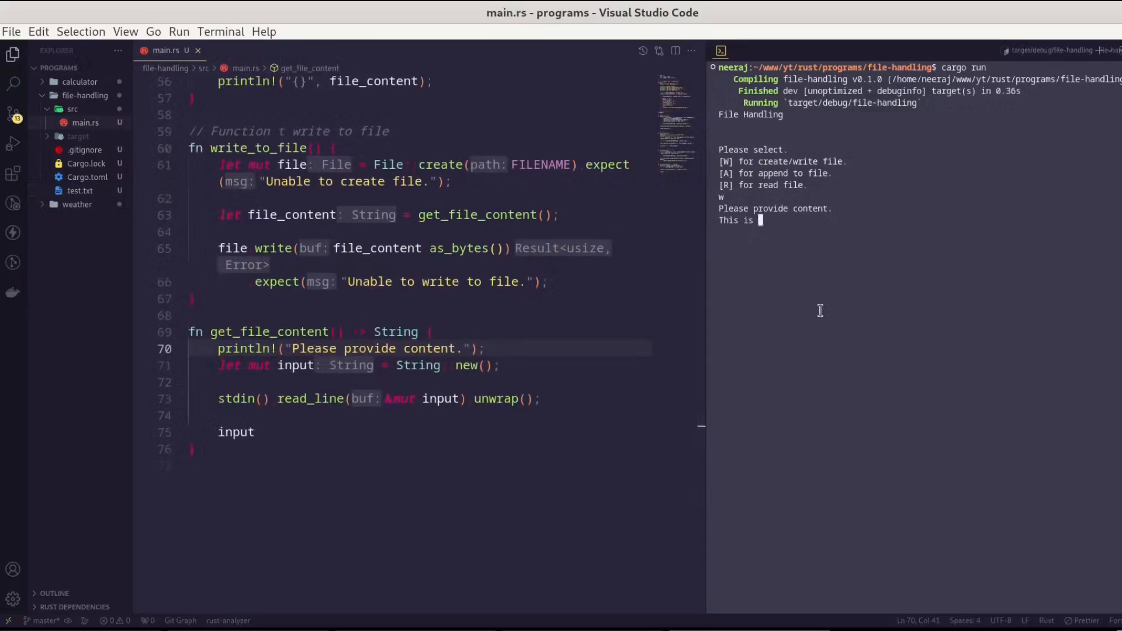
pyautogui.write('my first text.')
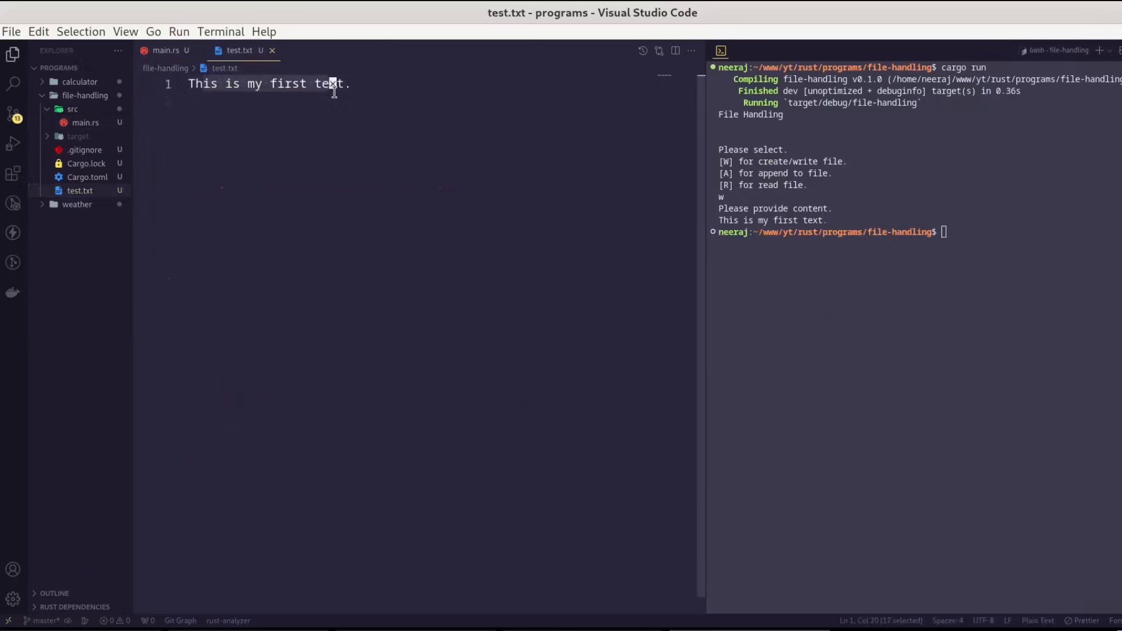
pyautogui.moveTo(537, 205)
pyautogui.write('cargo run')
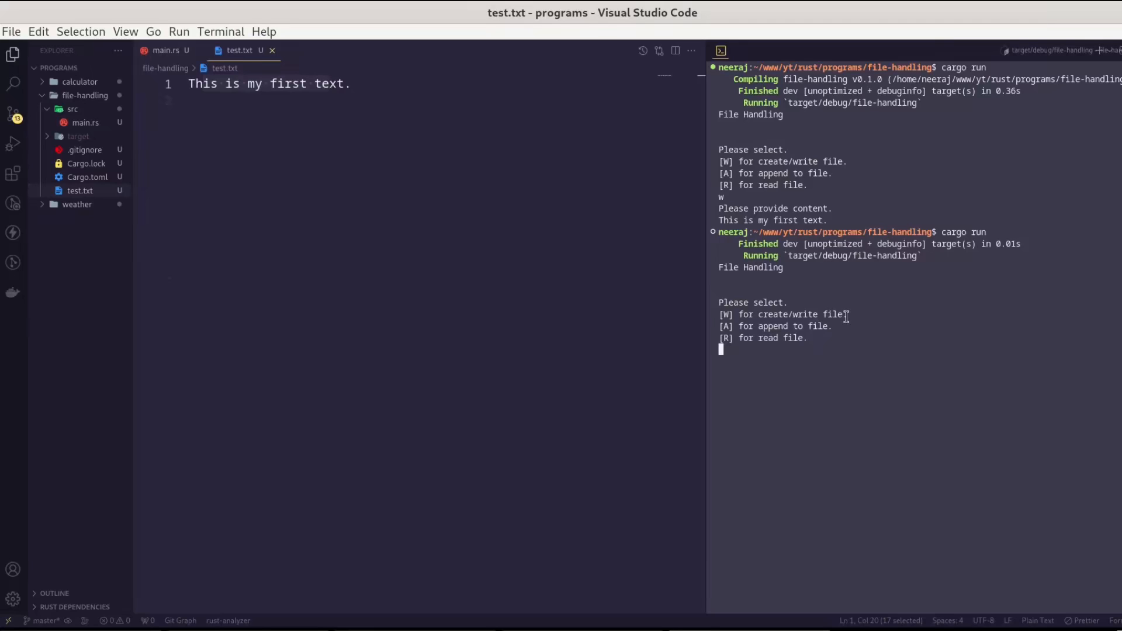
# - Append "Please subscribe." via A mode, then run again to read both lines back
pyautogui.write('a')
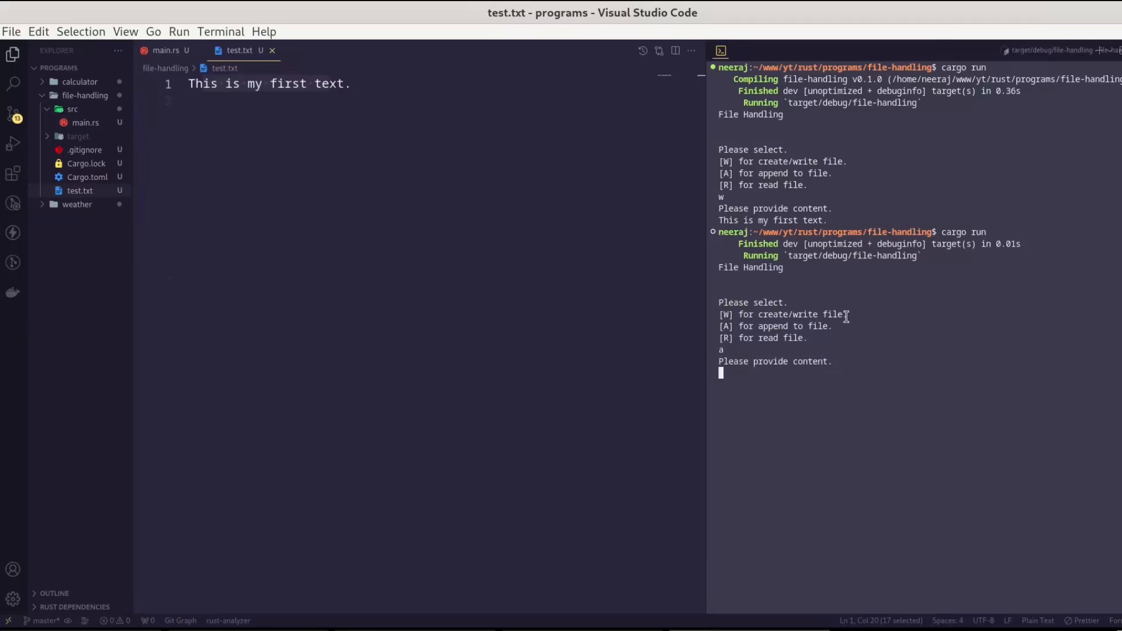
pyautogui.write('Please subscribe')
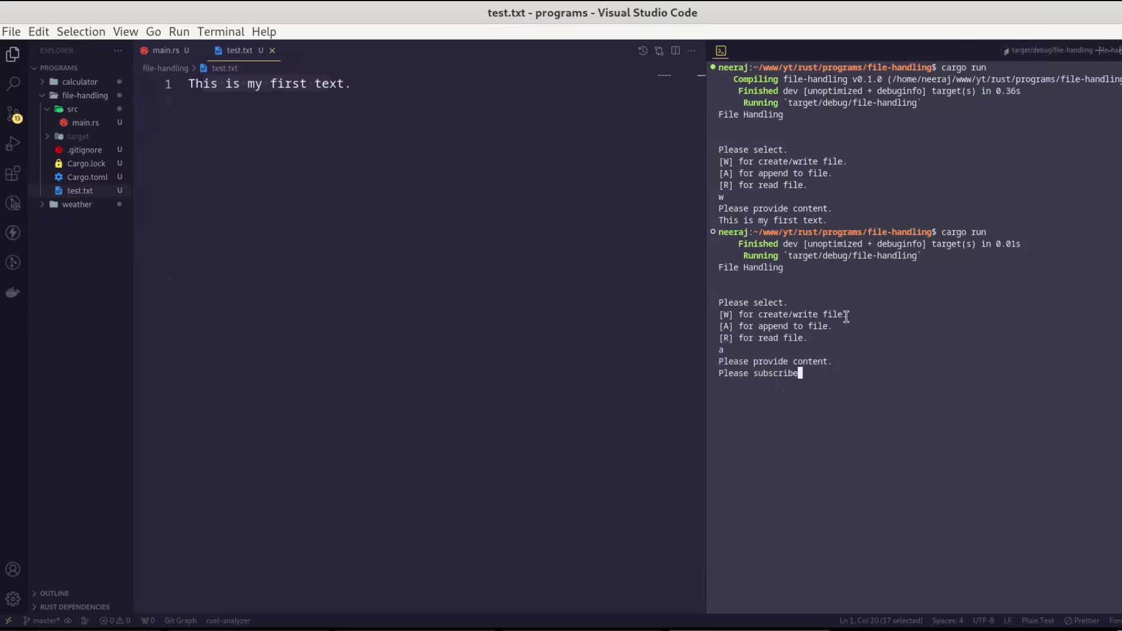
pyautogui.press('Enter')
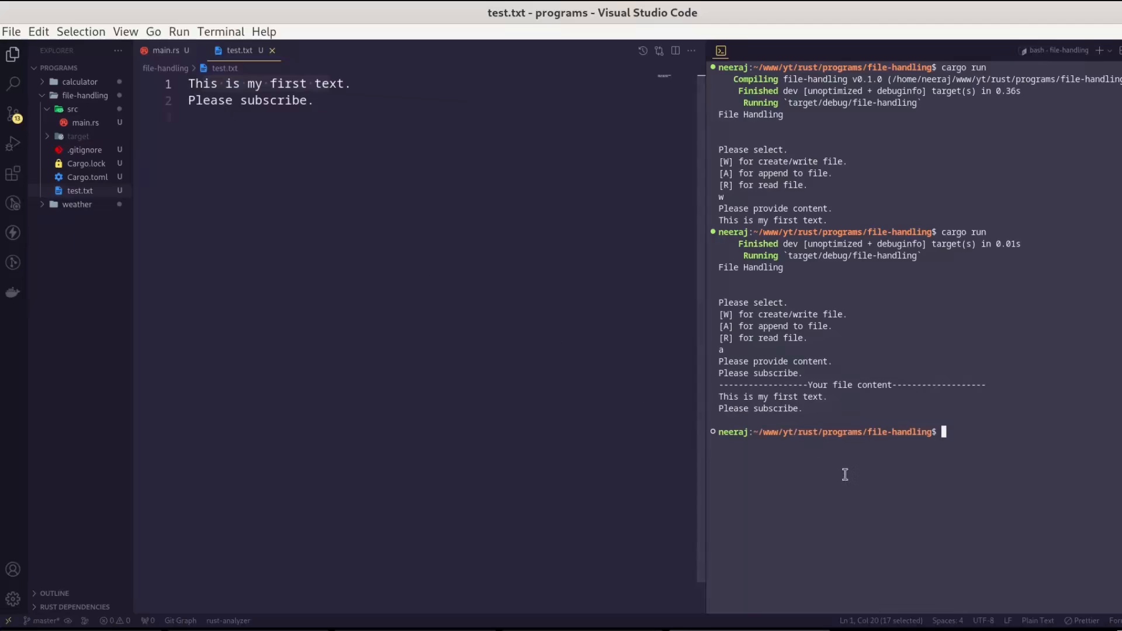
pyautogui.write('cargo run')
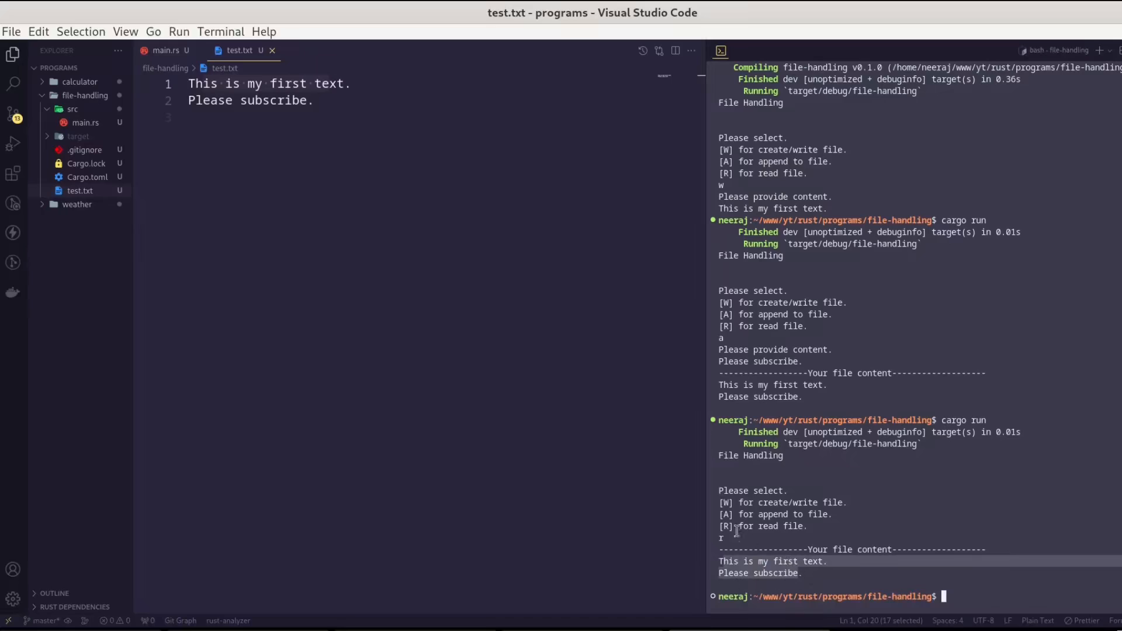
pyautogui.moveTo(381, 309)
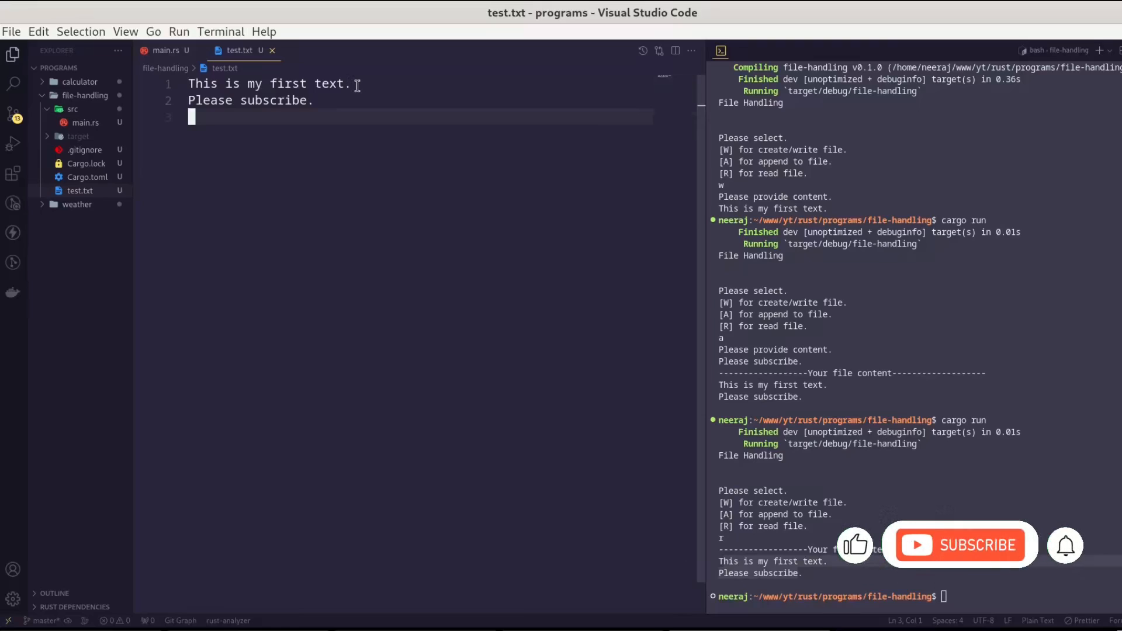
pyautogui.click(960, 545)
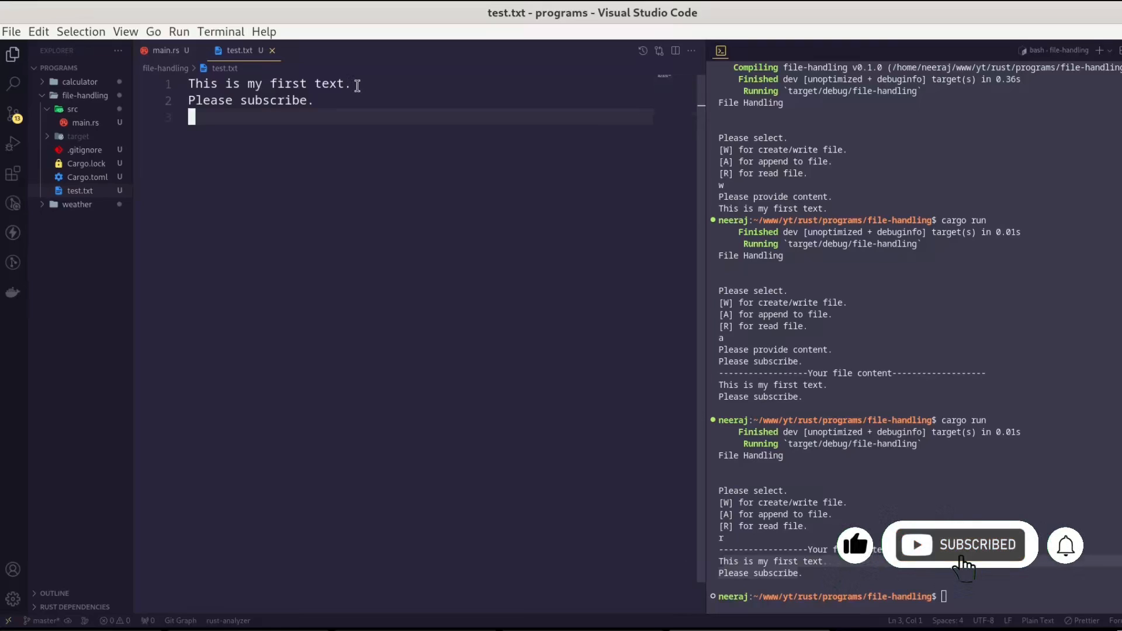